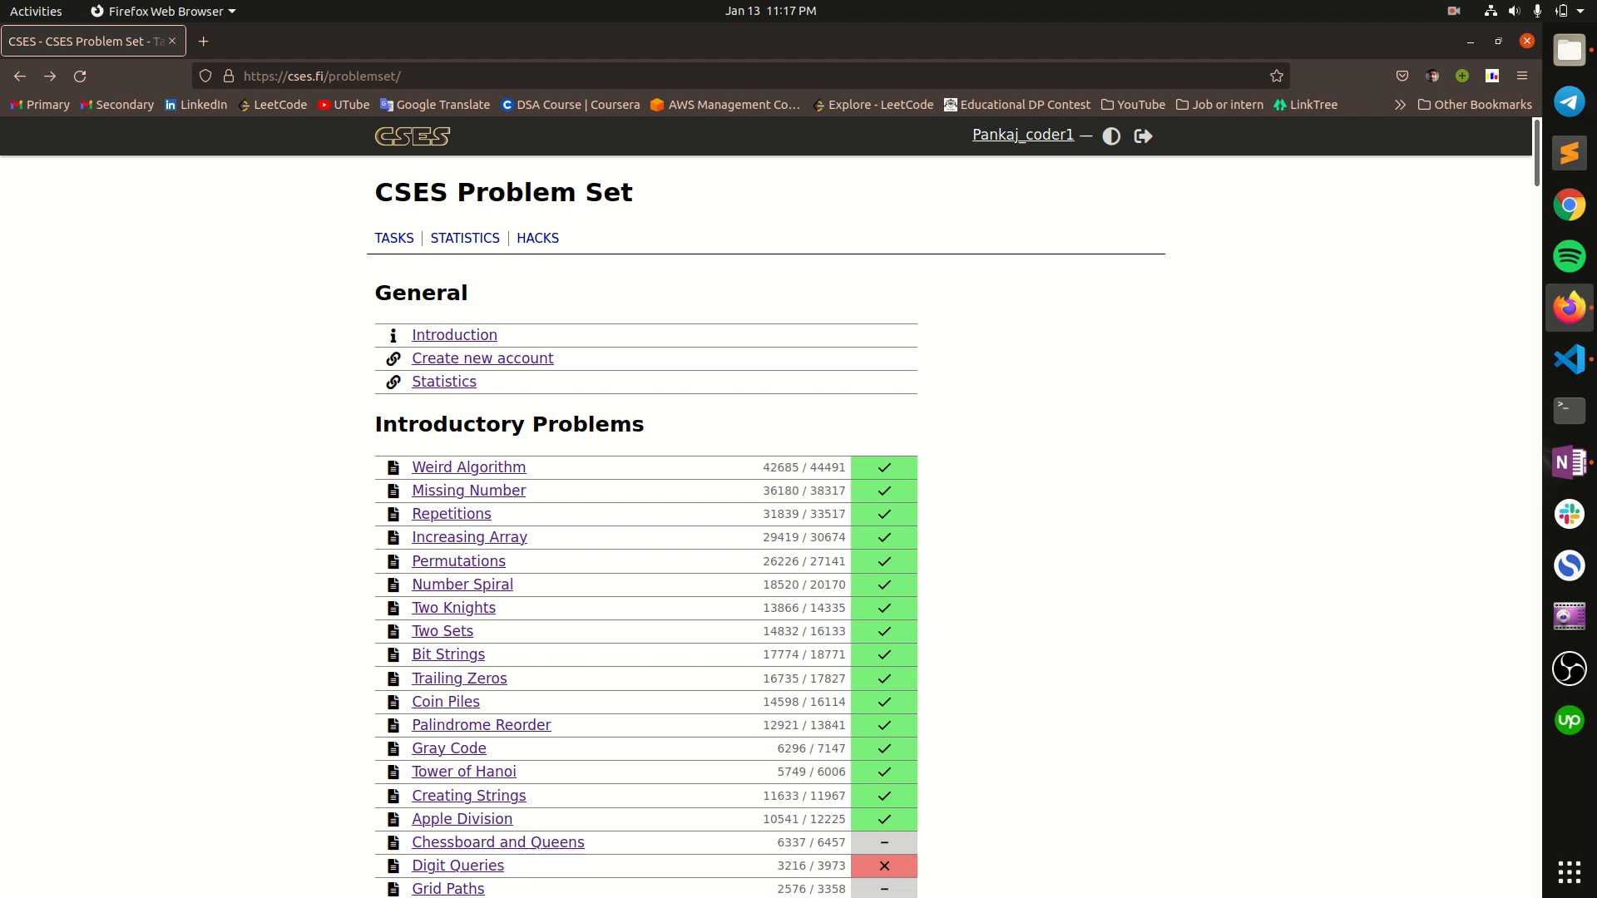
mouse_move(467, 466)
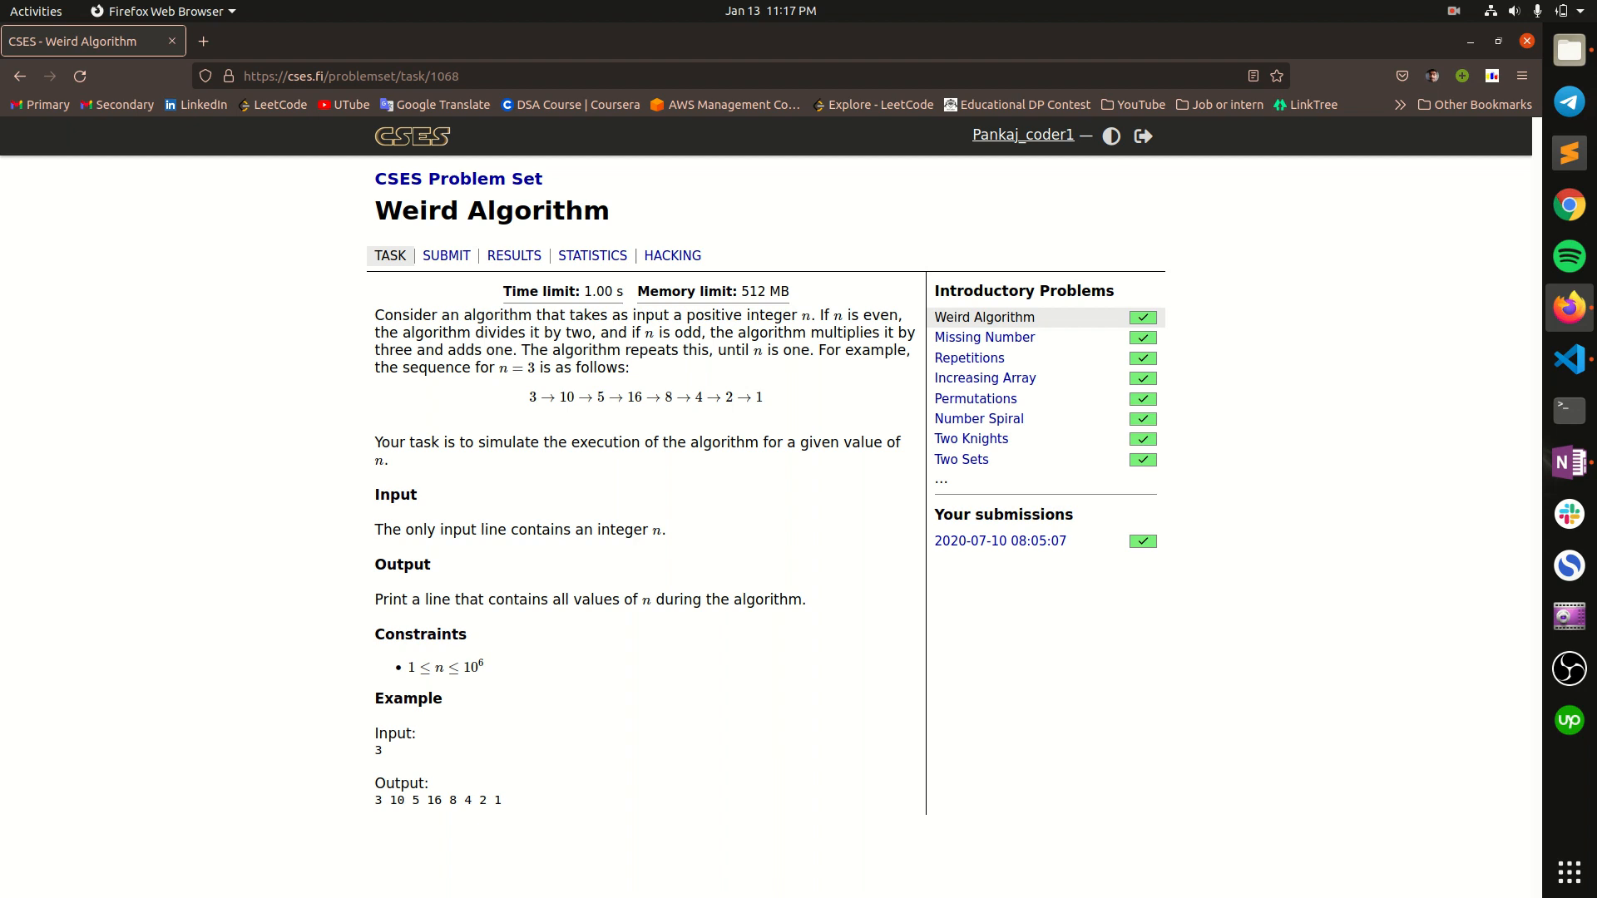
left_click_drag(375, 314, 804, 314)
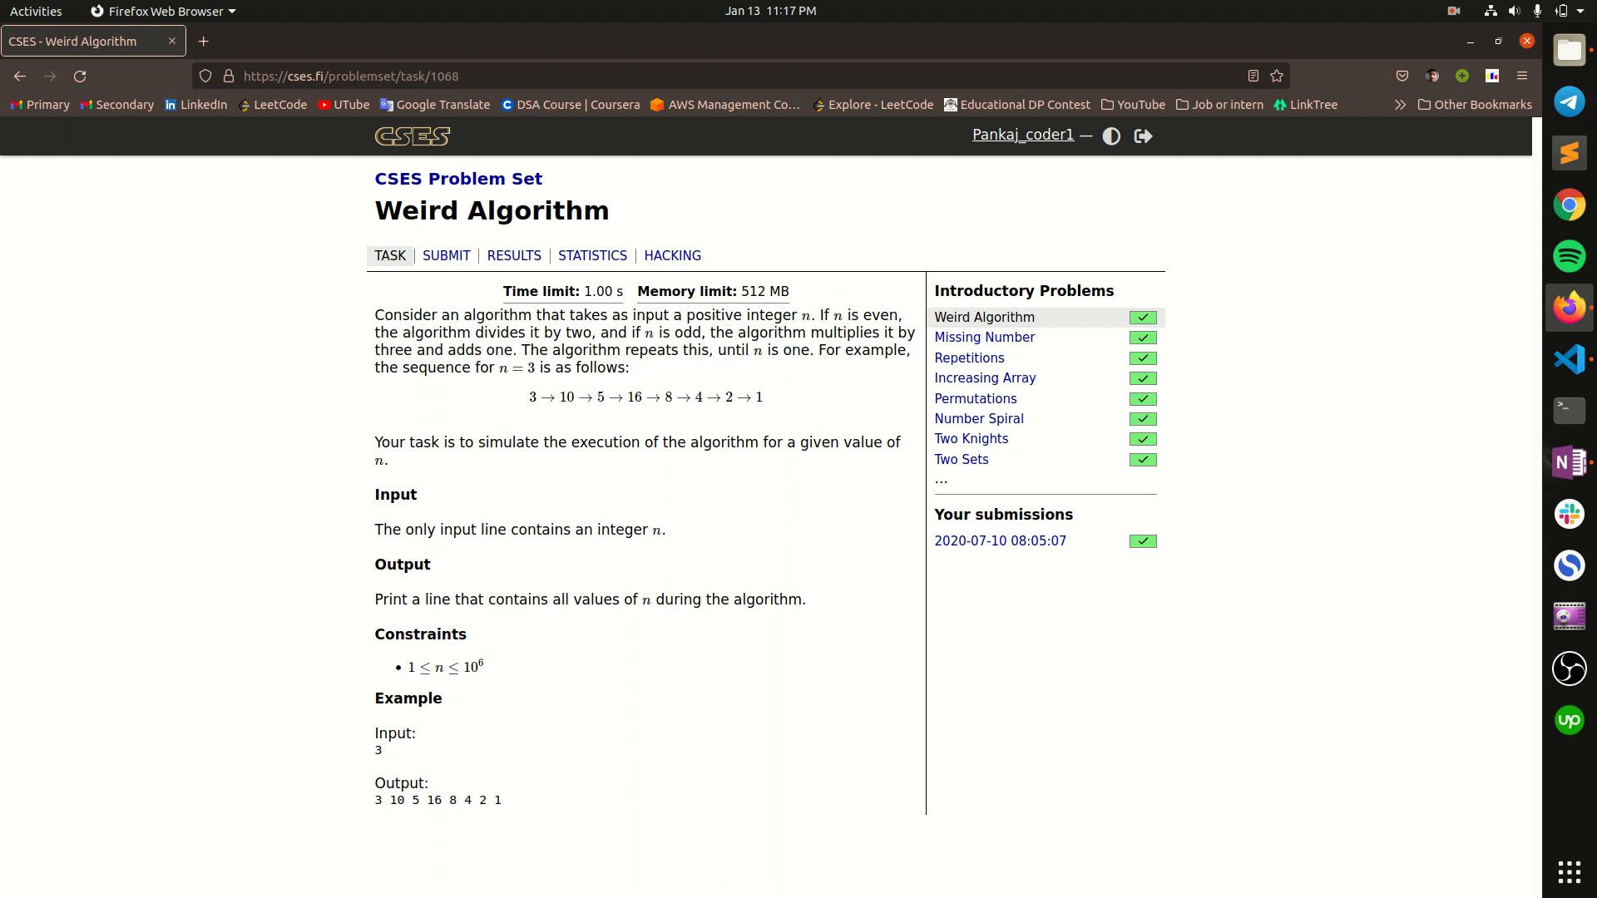
left_click_drag(375, 599, 699, 599)
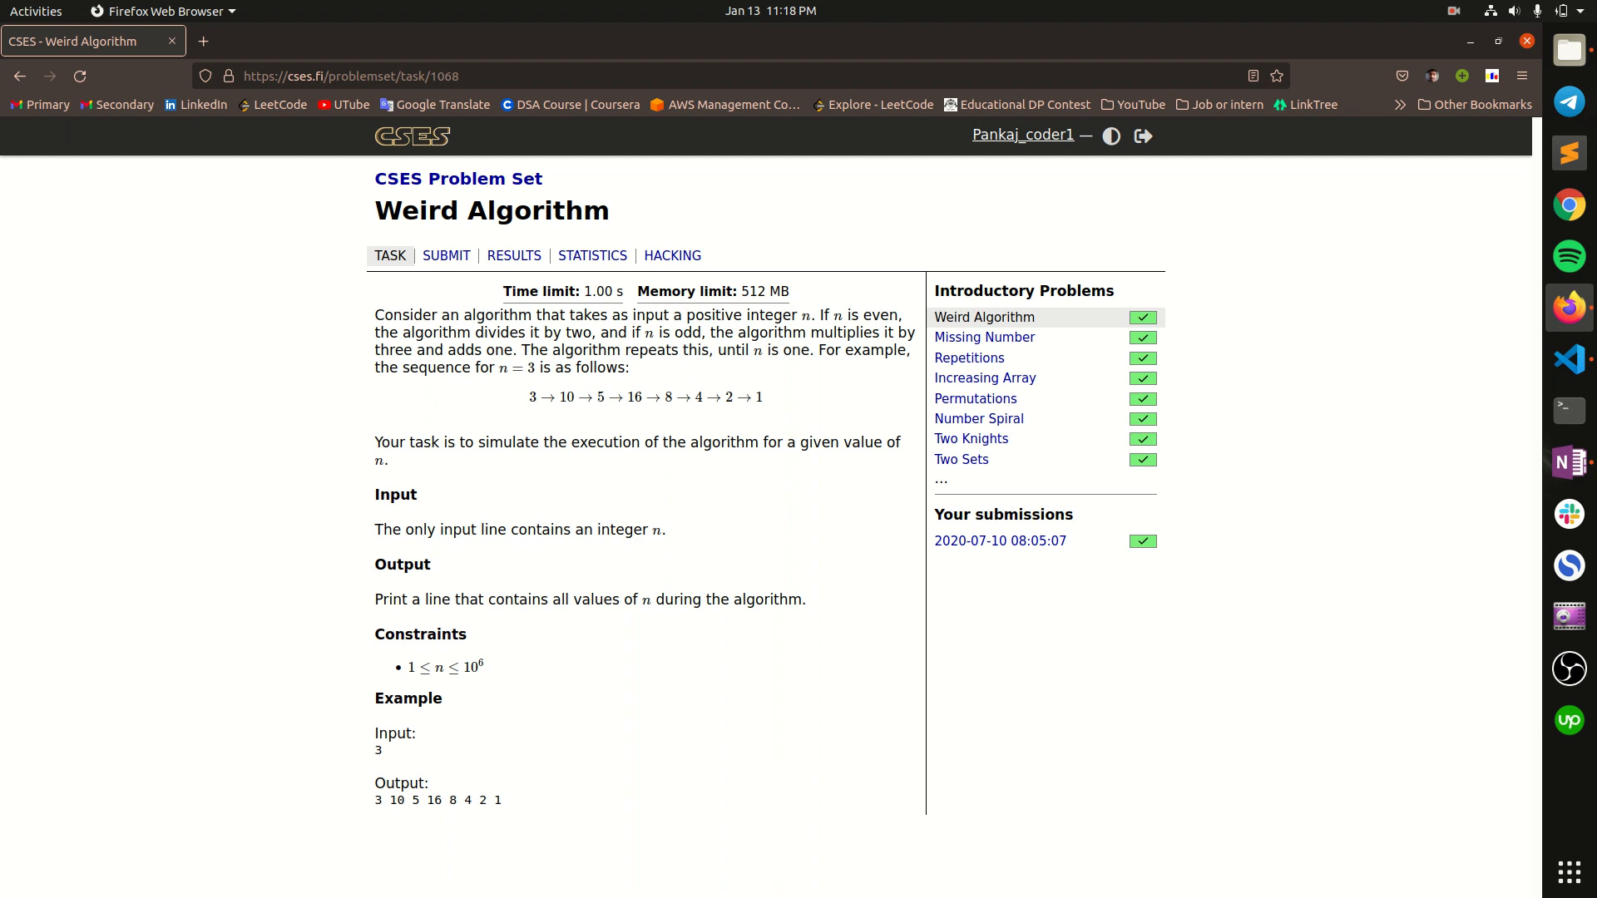
left_click_drag(522, 350, 807, 350)
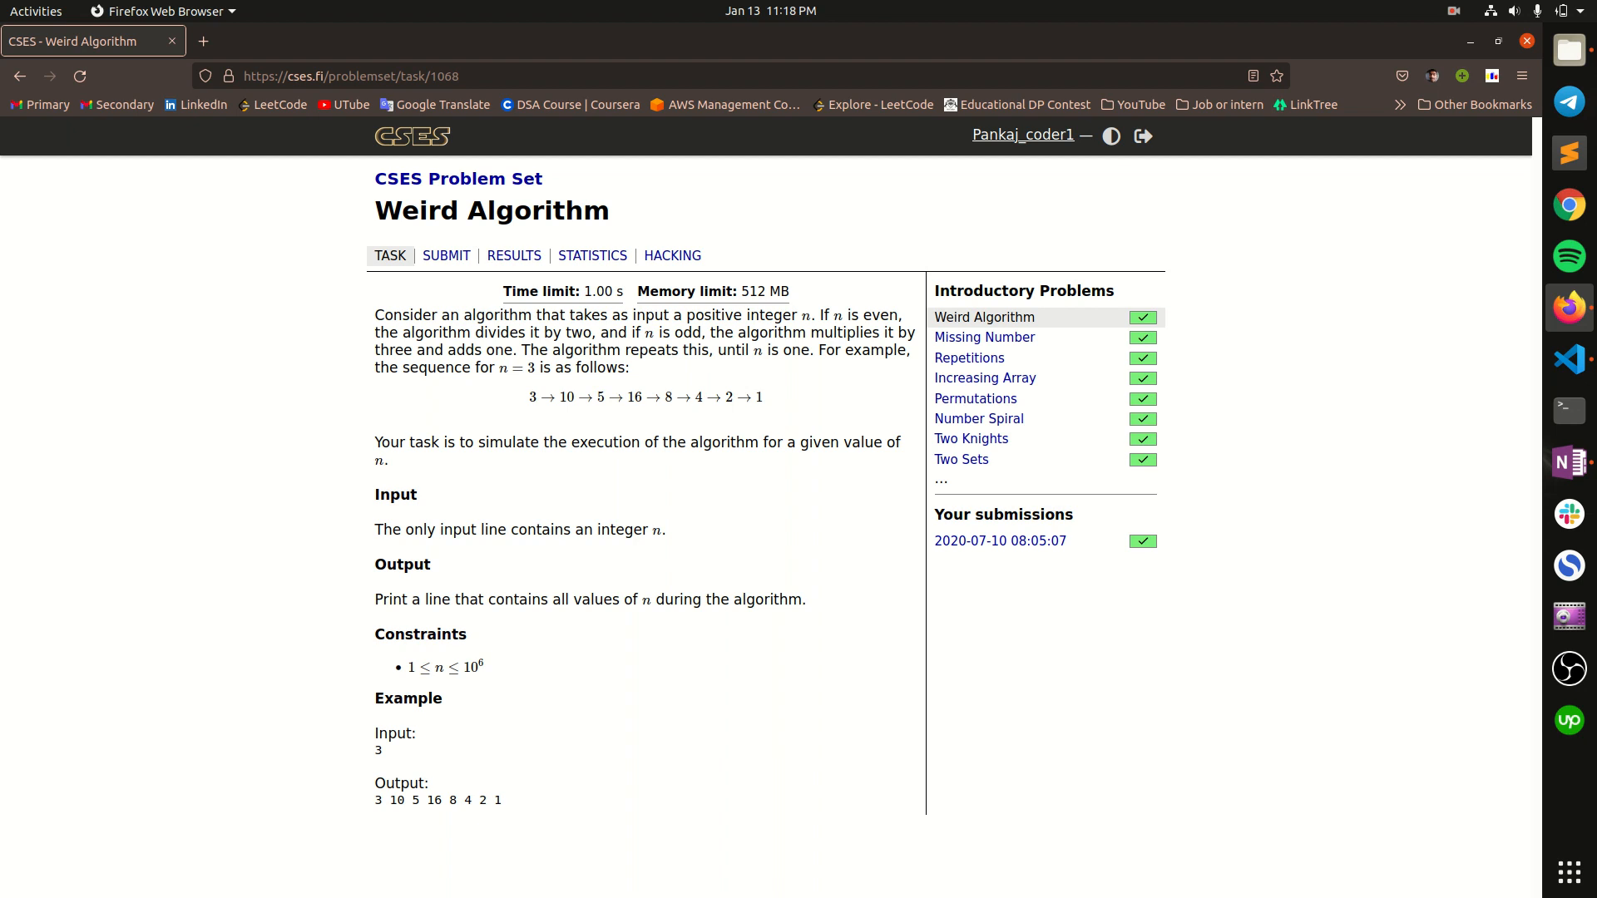
left_click_drag(518, 351, 833, 350)
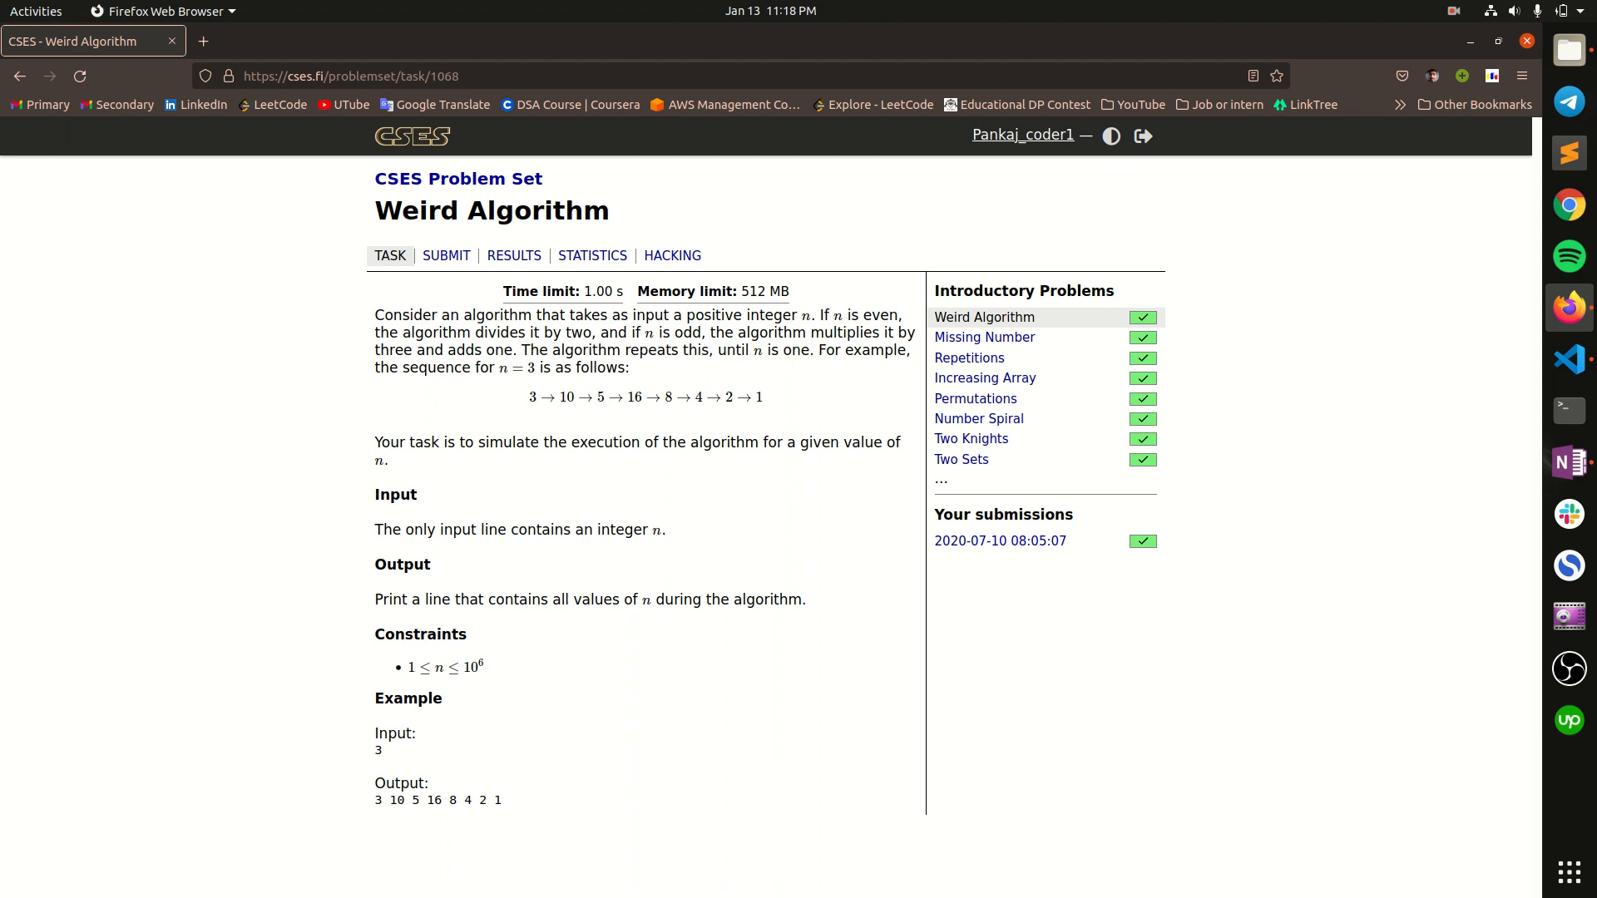
double_click(498, 799)
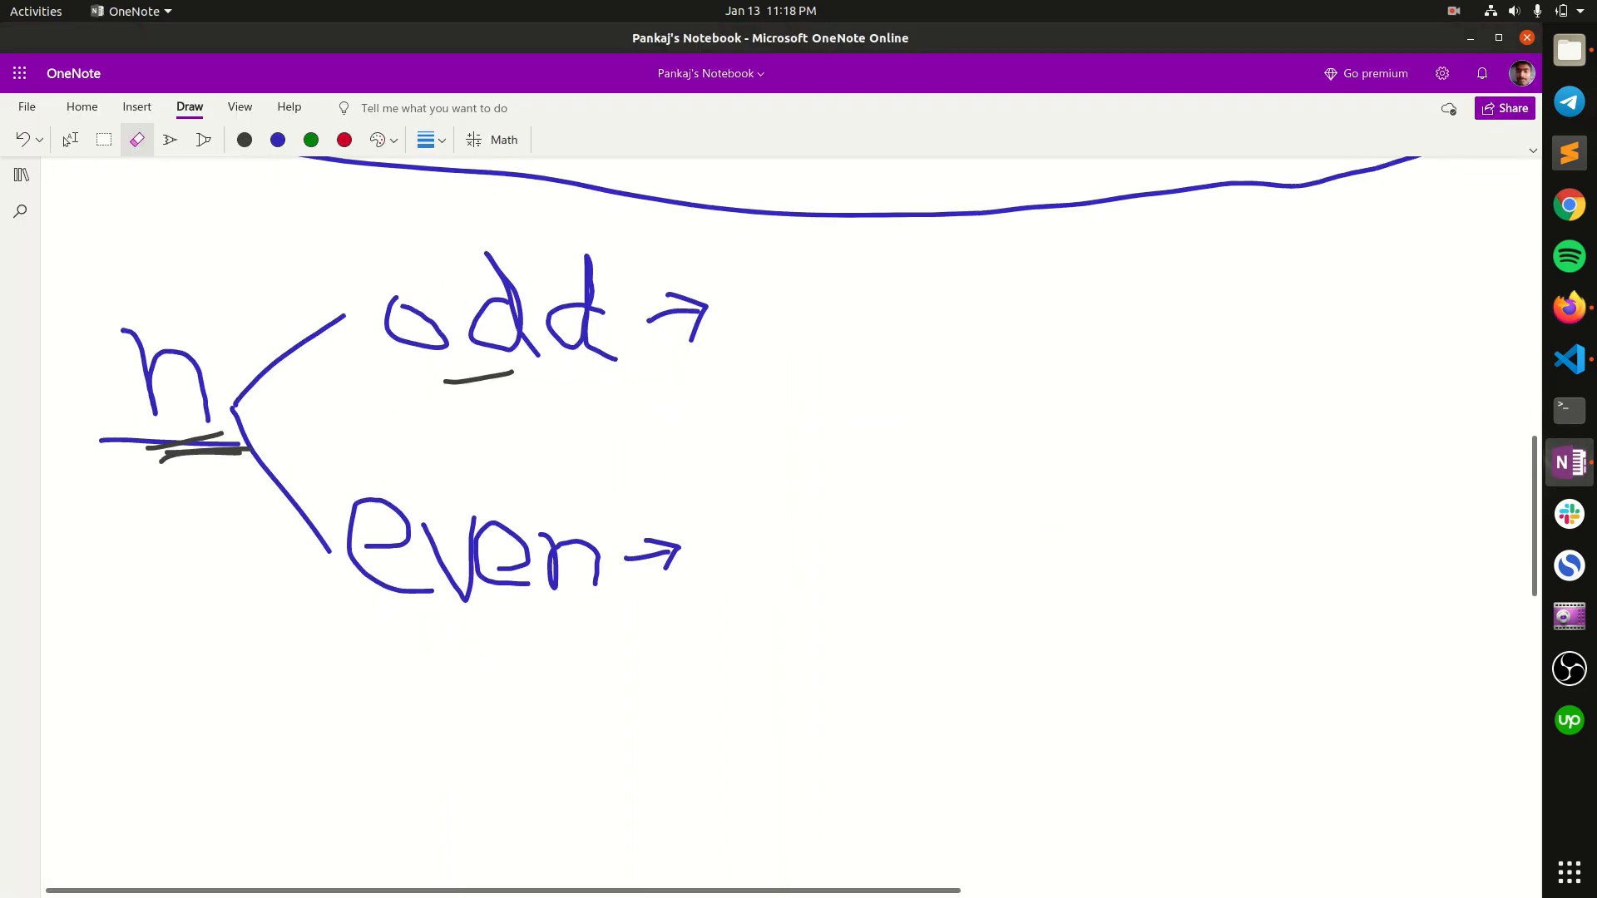
With the black pen, handwrite 3n+1 after odd→ and n/2 after even→.
scroll("down", 3)
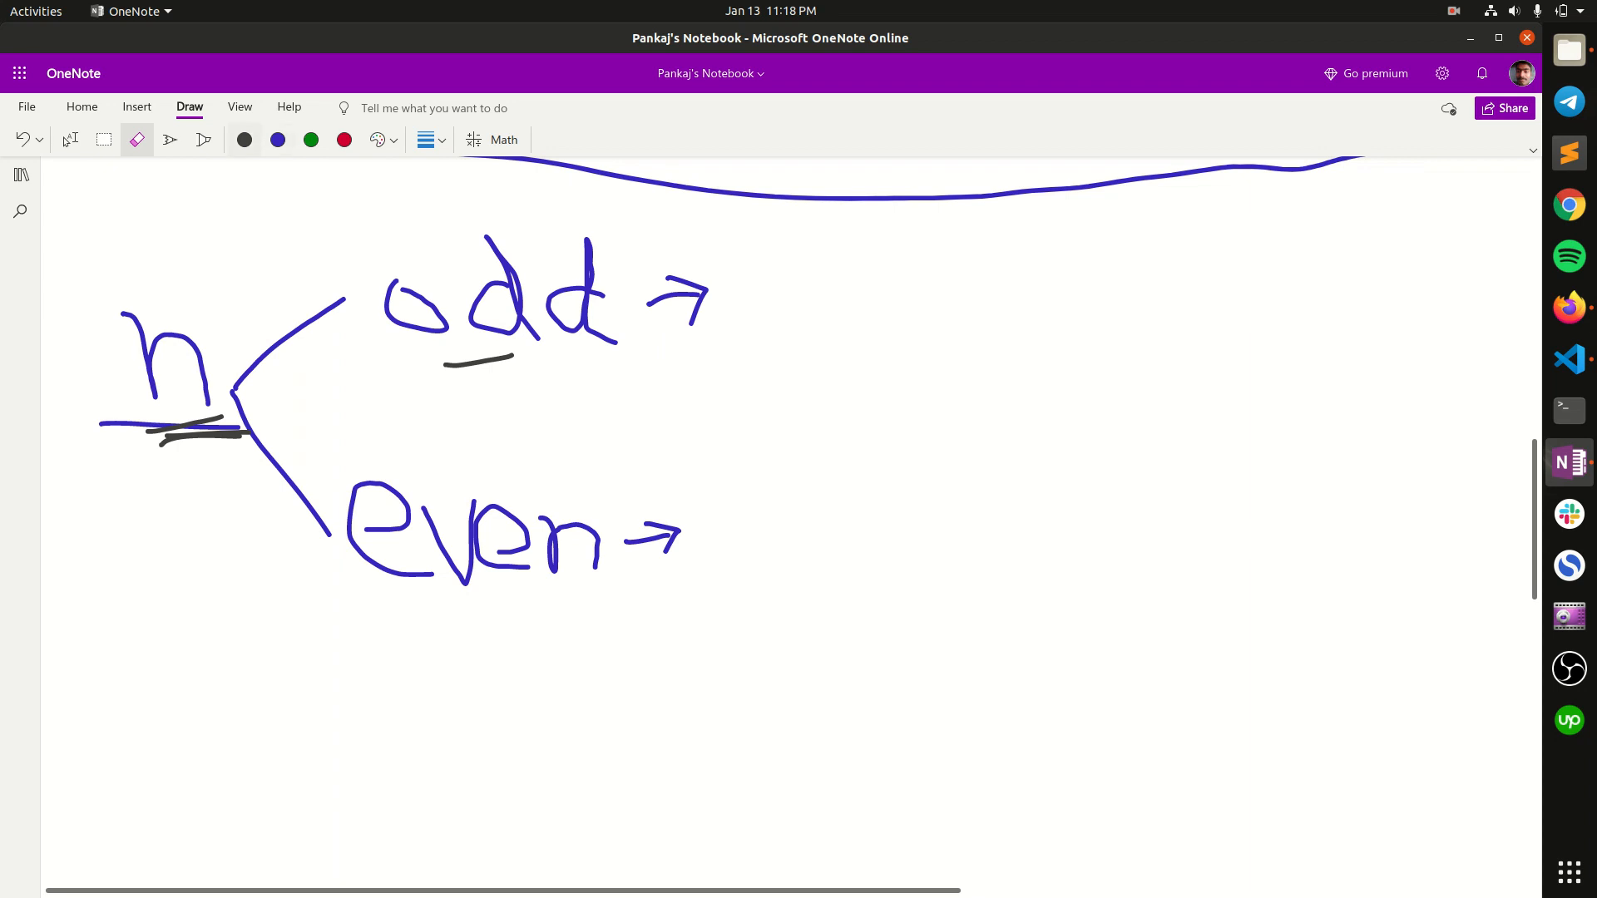
left_click(170, 140)
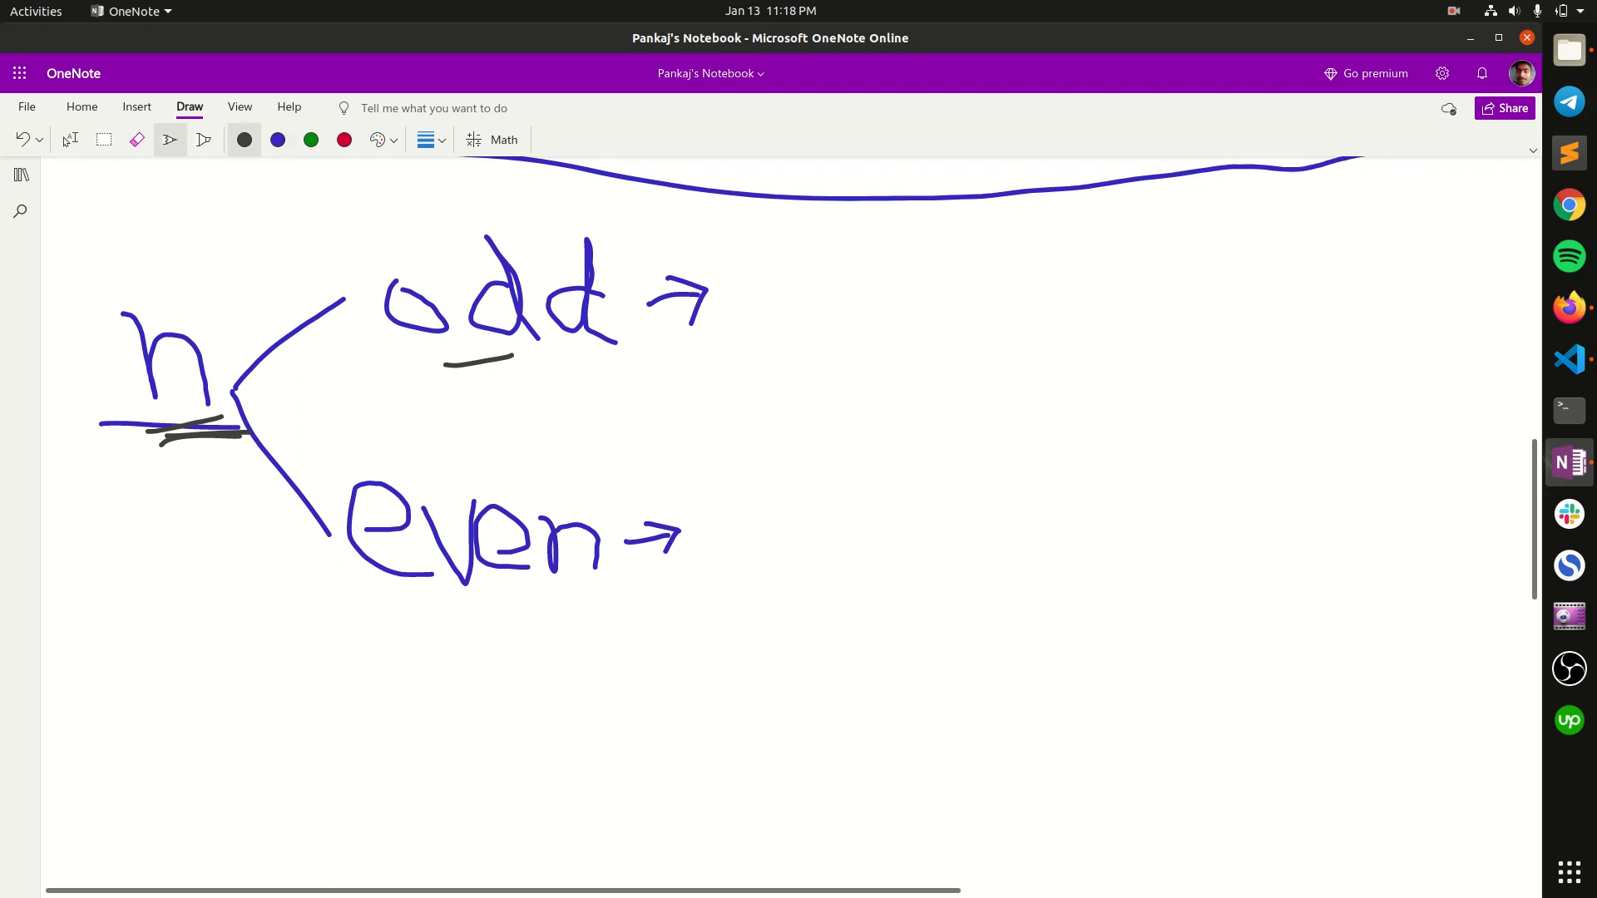
left_click_drag(743, 295, 768, 276)
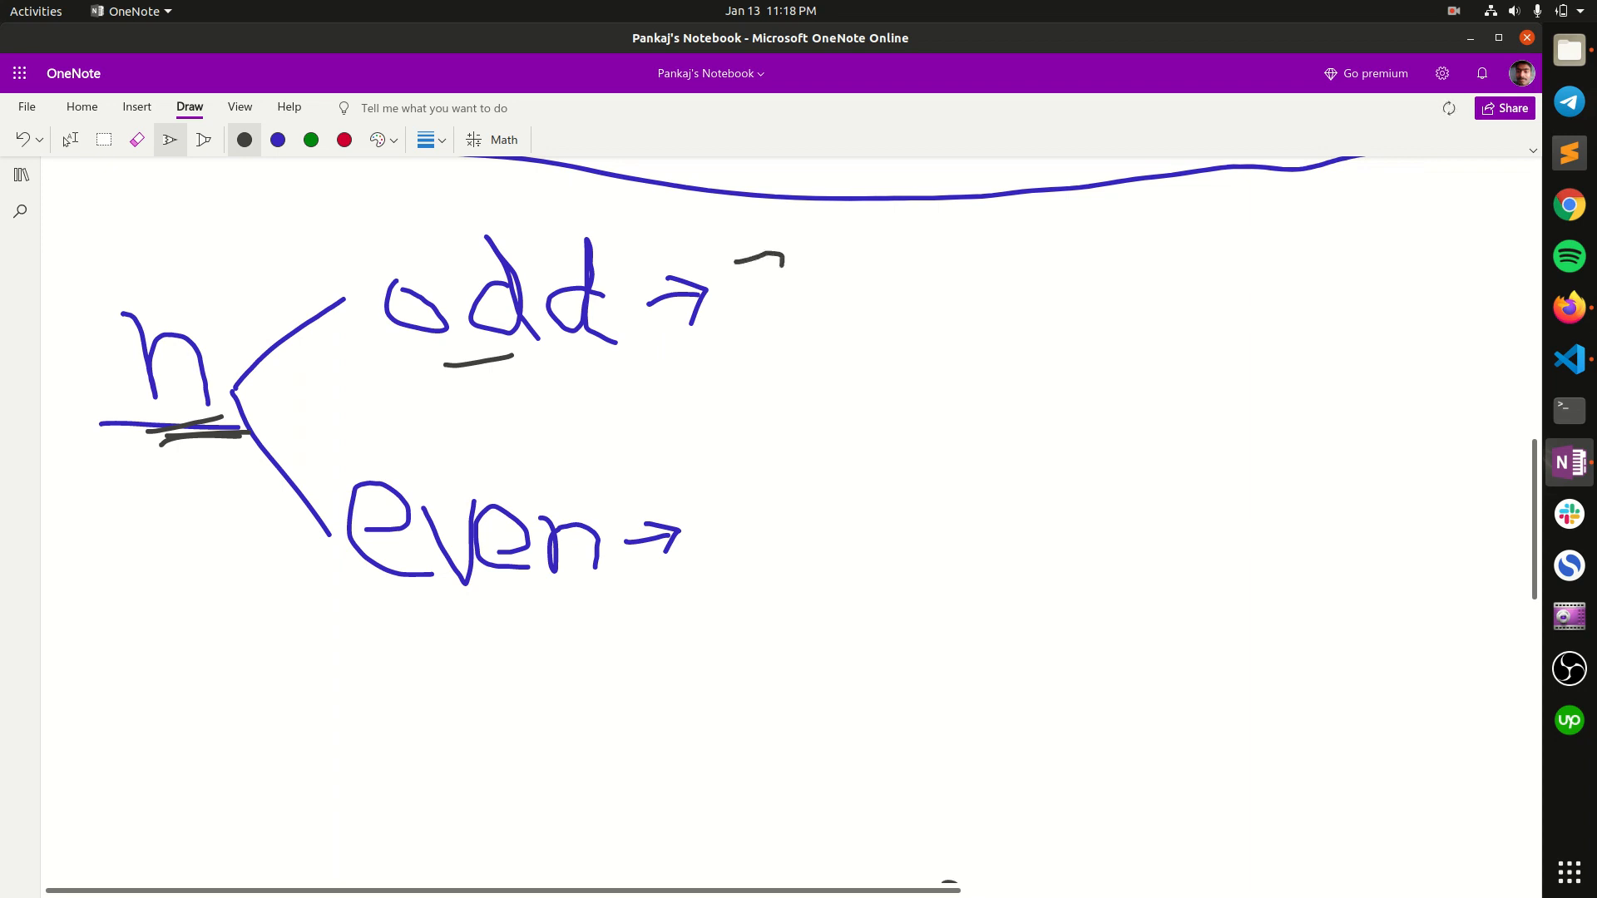
left_click_drag(734, 255, 825, 336)
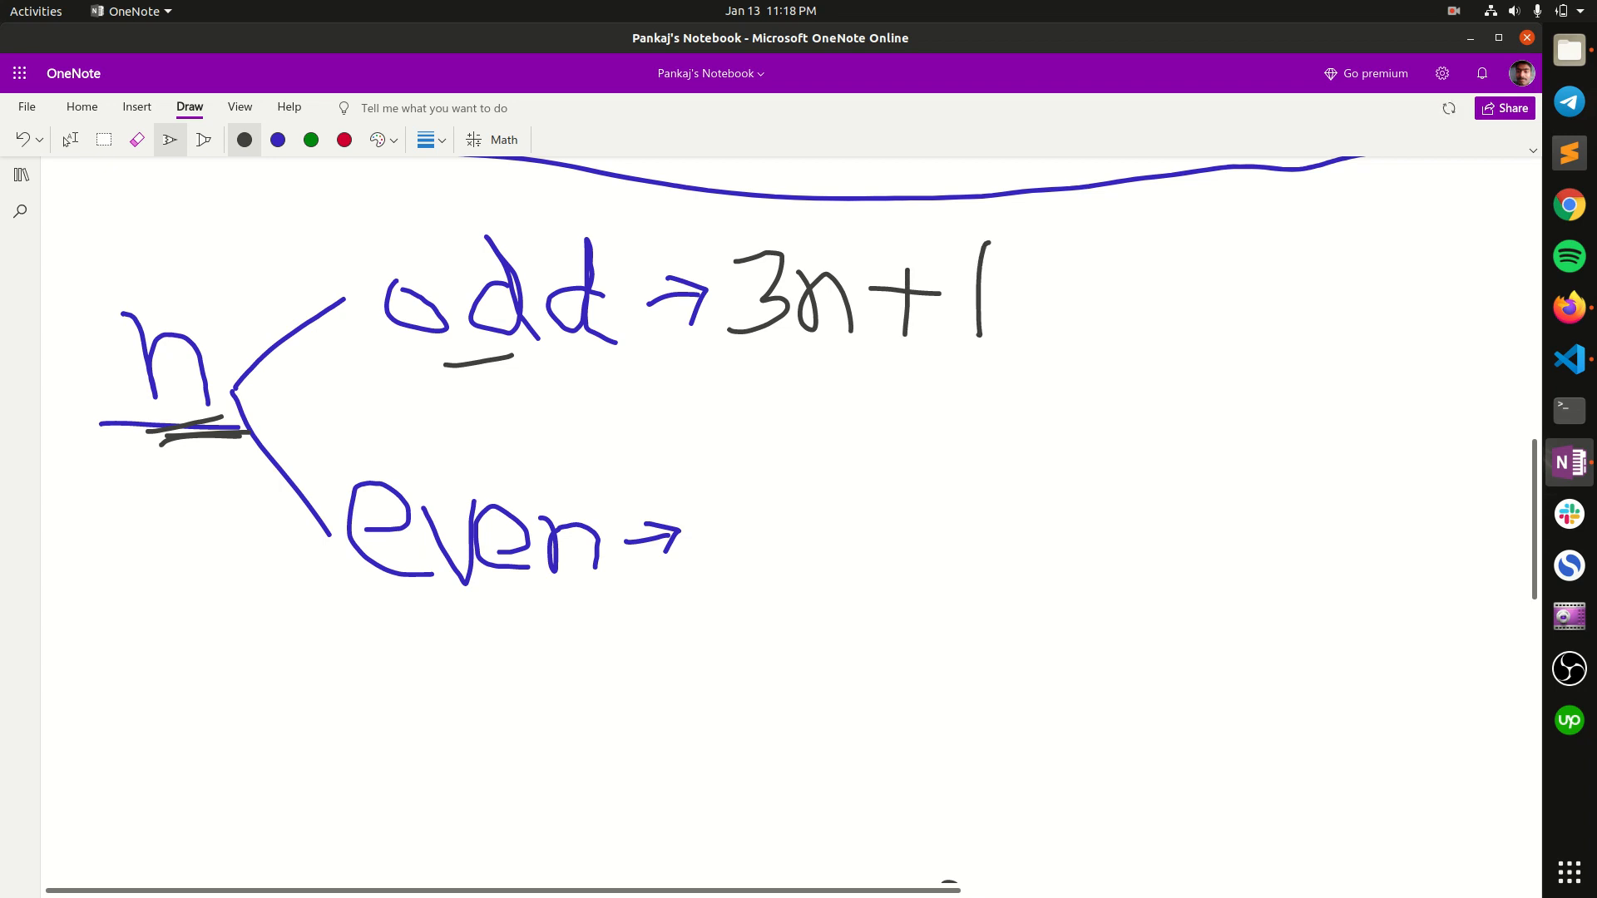
left_click_drag(713, 509, 758, 545)
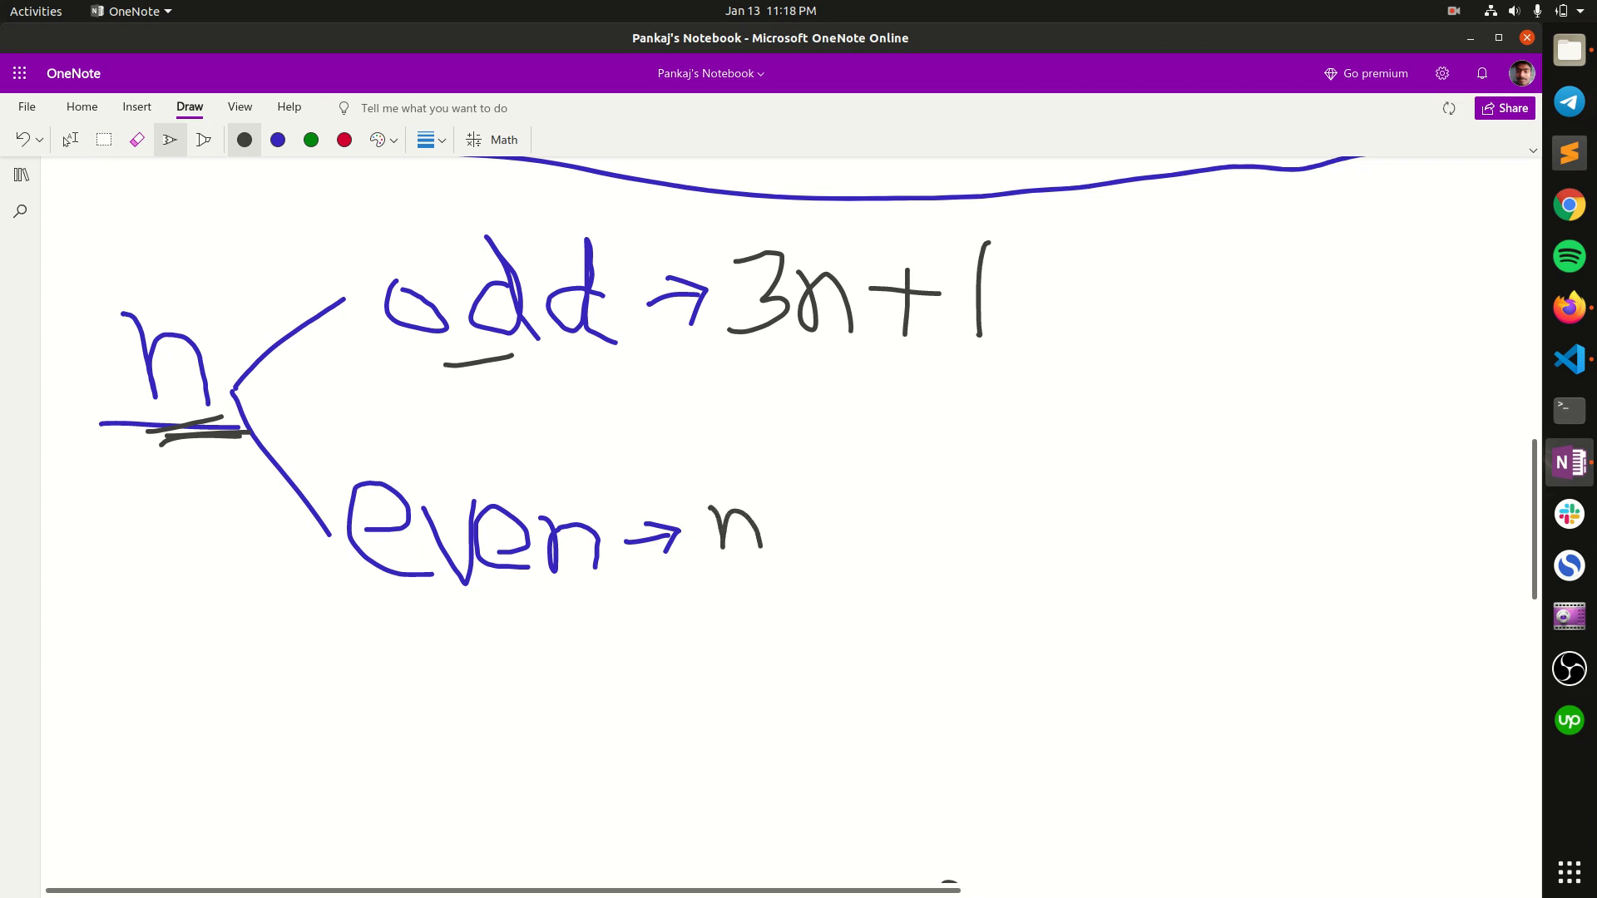
left_click_drag(774, 489, 825, 570)
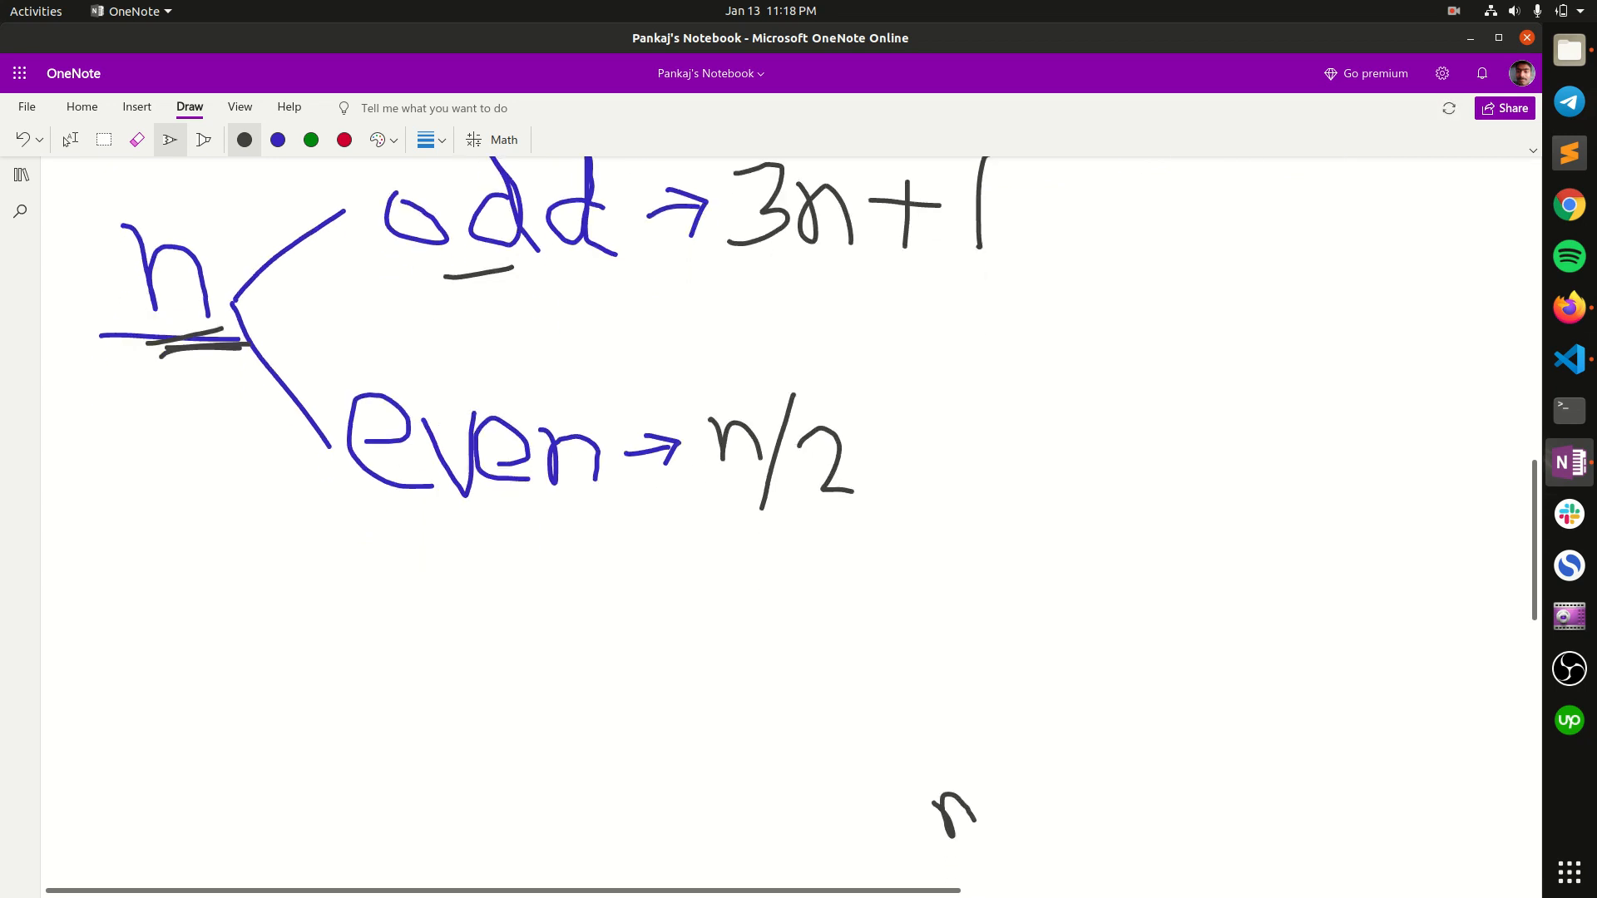
Erase the stray n mark lower on the page.
scroll("down", 3)
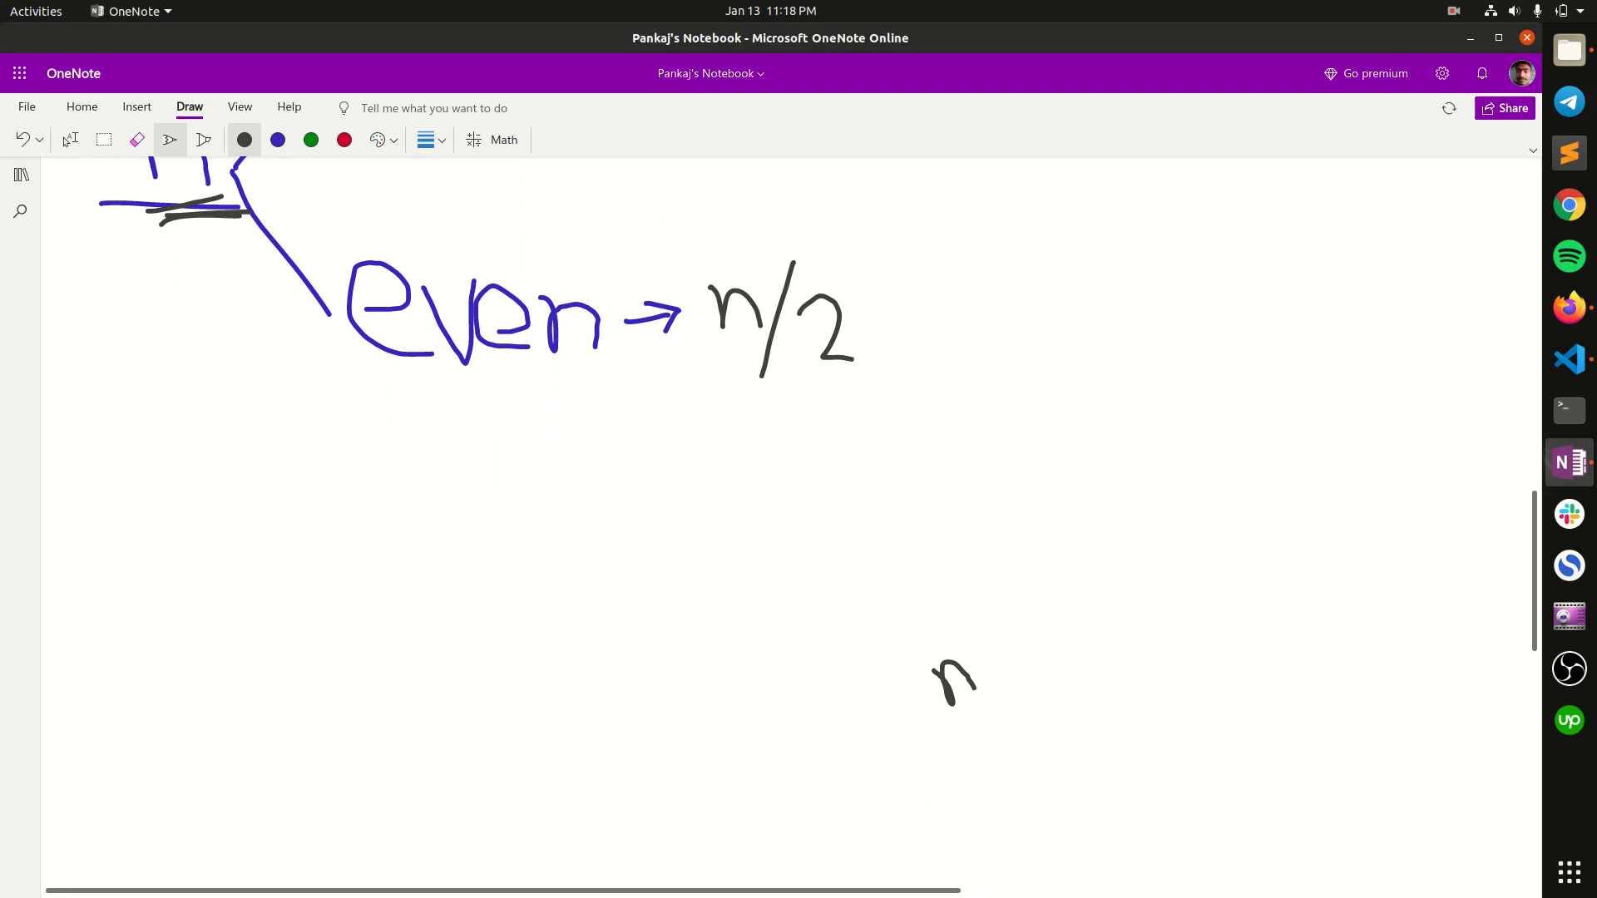
left_click(136, 140)
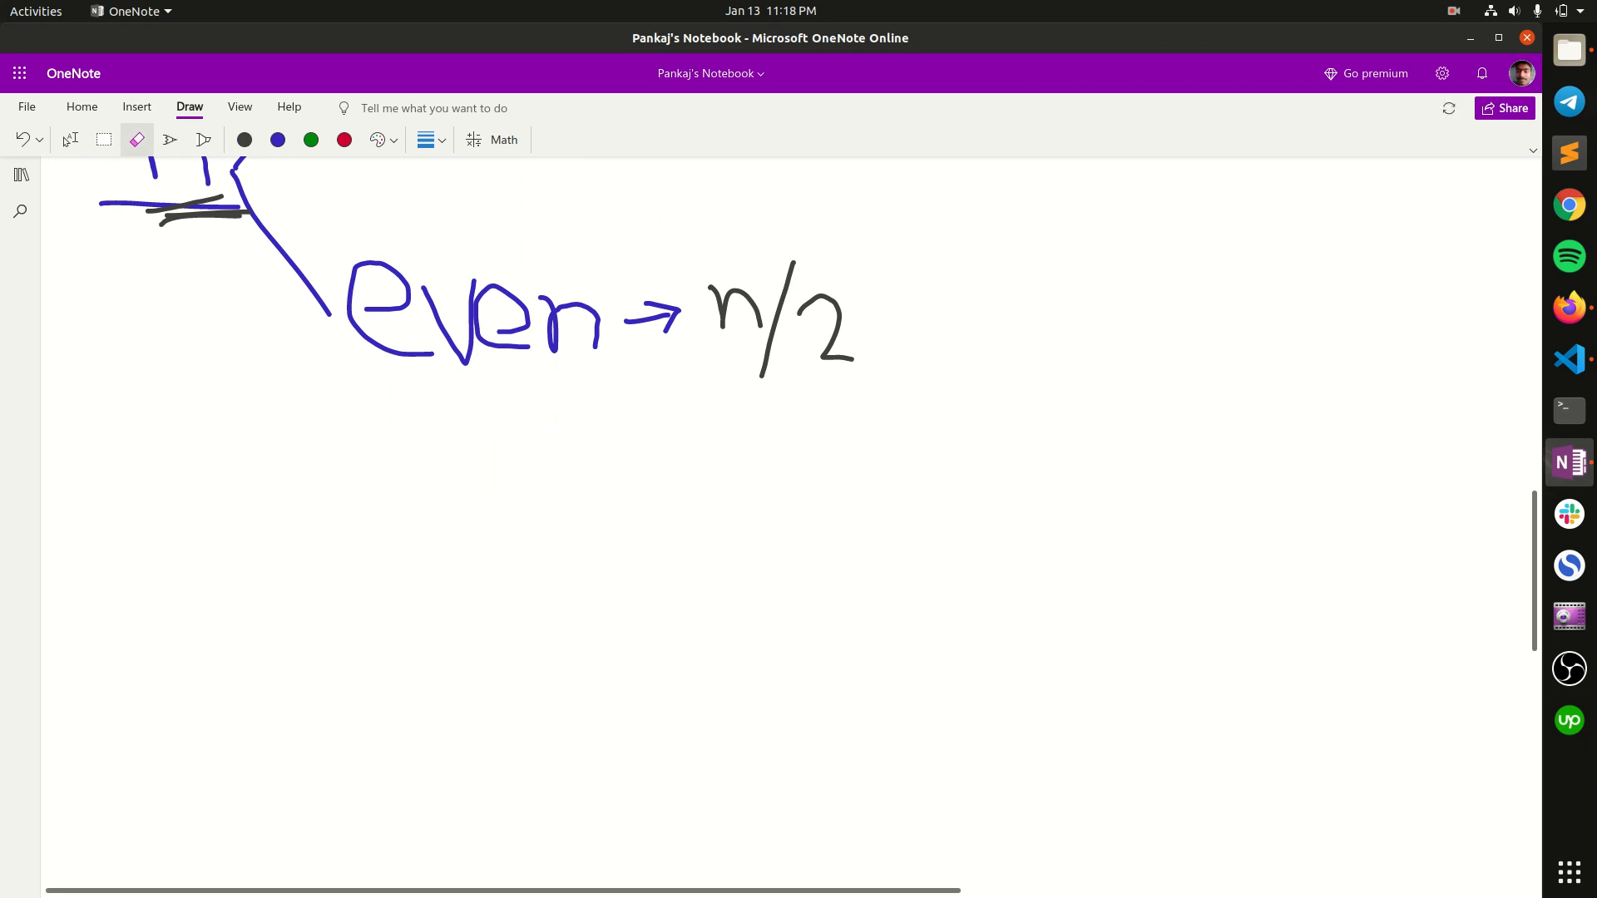
scroll("down", 3)
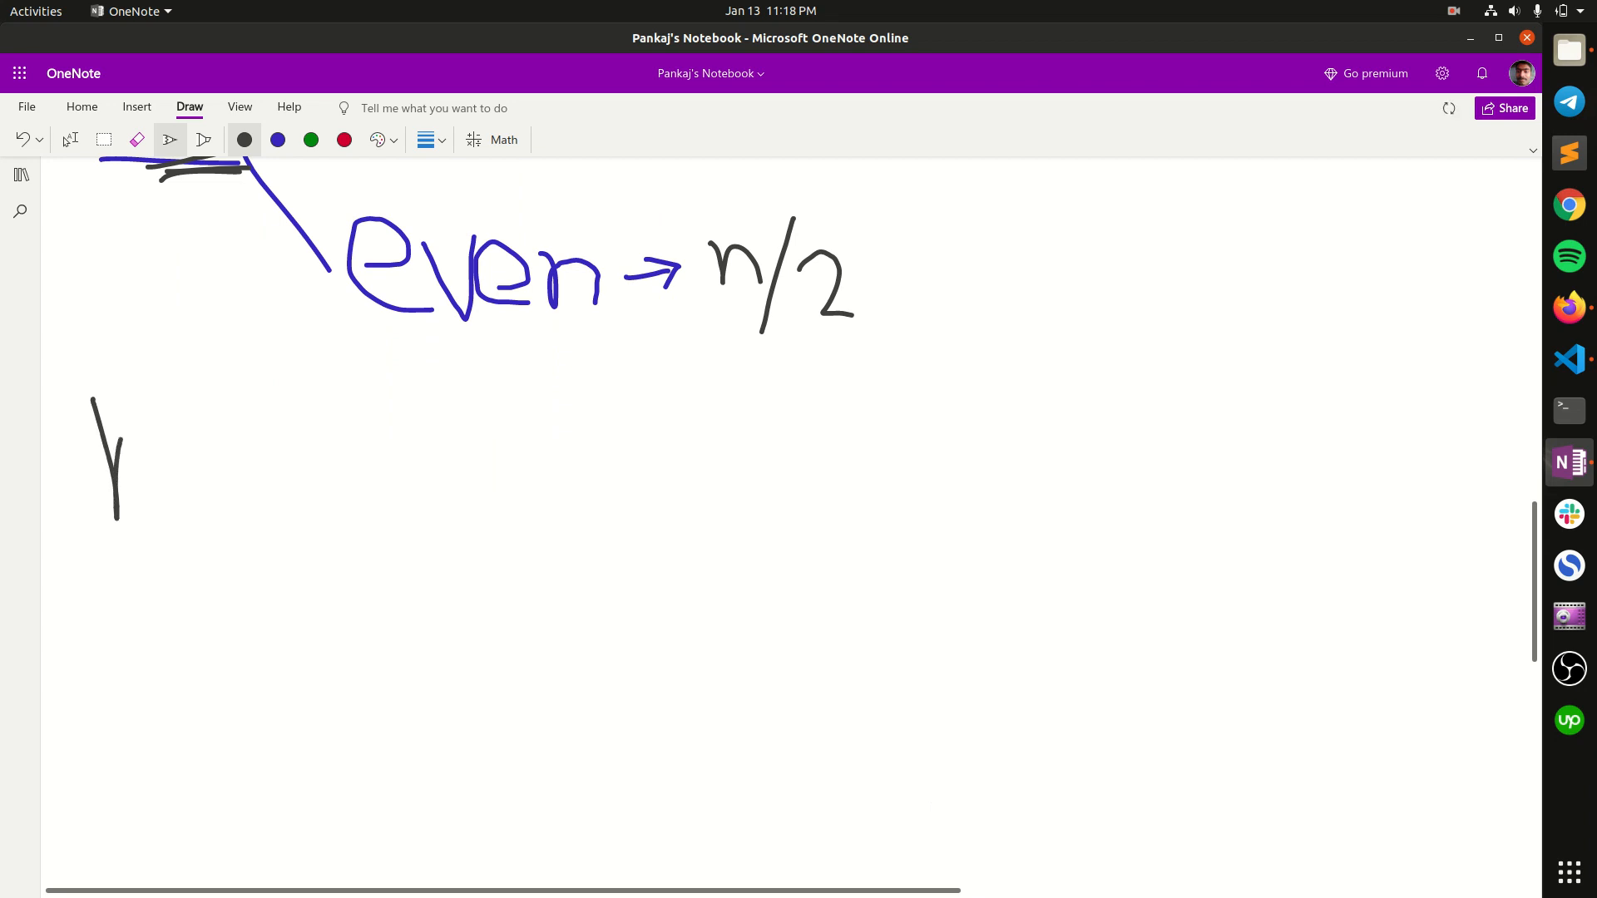
Handwrite n=3→10→5→16 below the odd/even rules.
left_click_drag(132, 448, 219, 479)
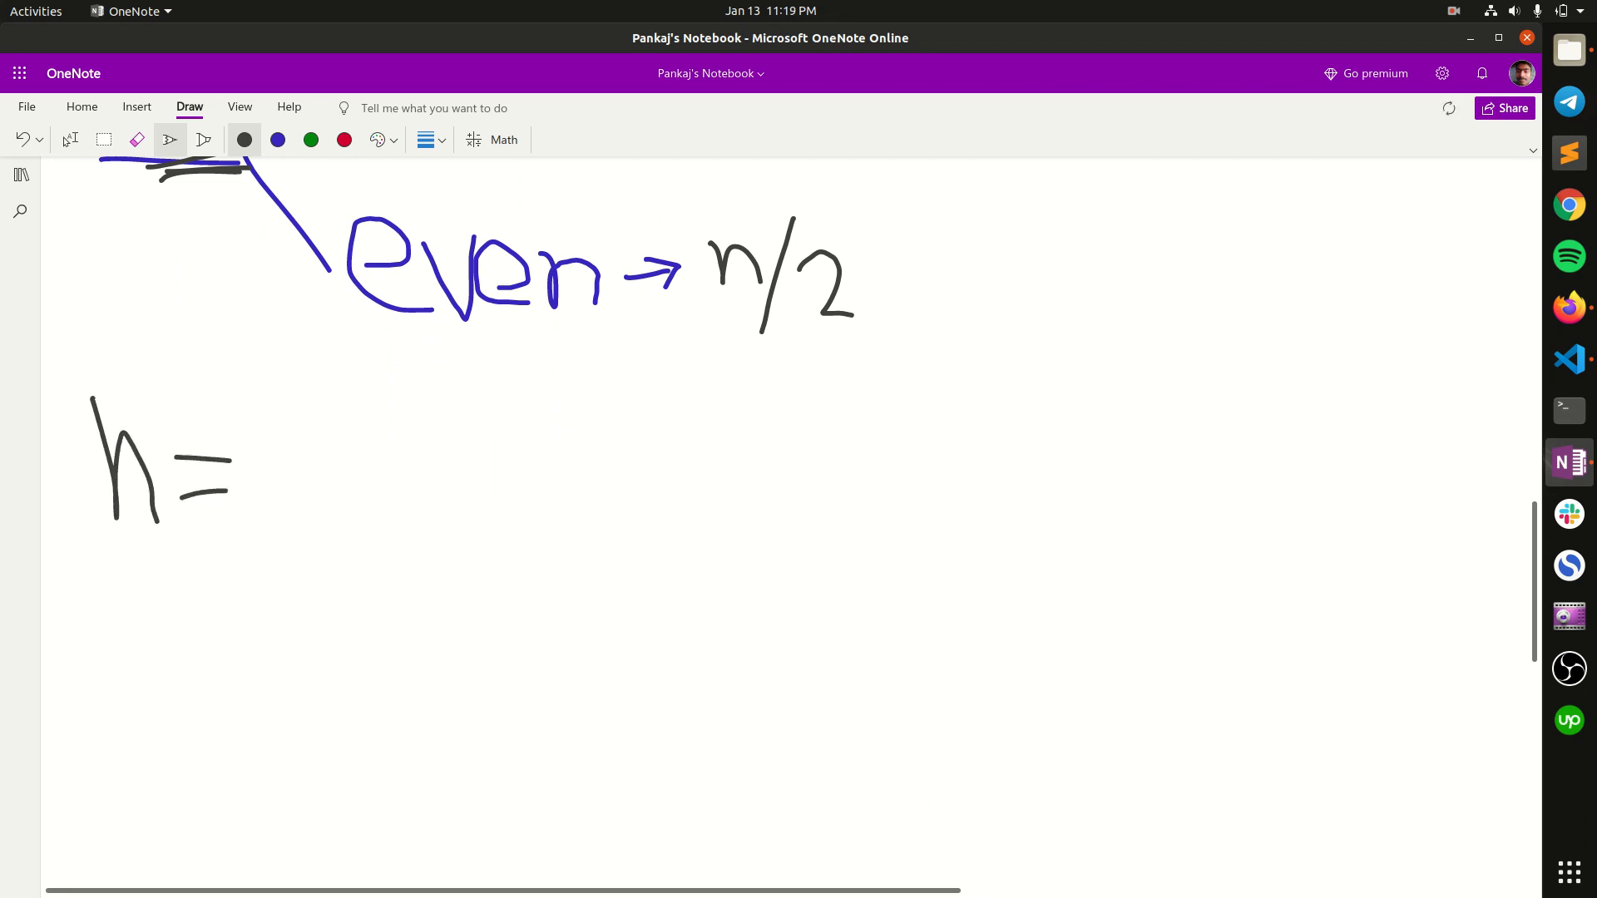
left_click_drag(249, 453, 264, 499)
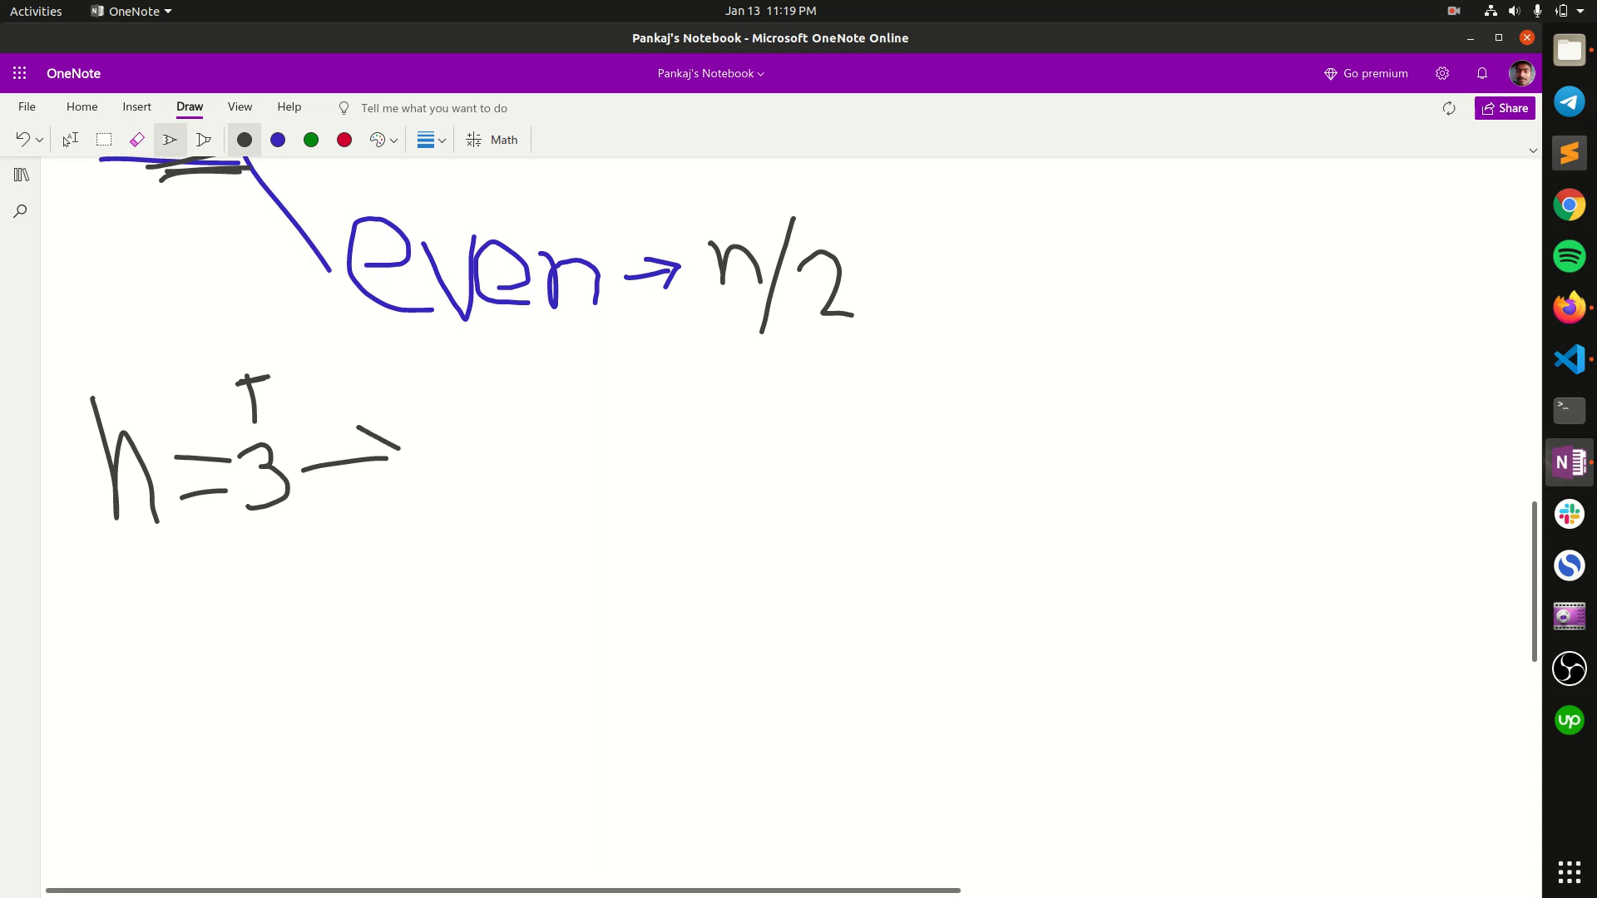
left_click_drag(403, 444, 385, 514)
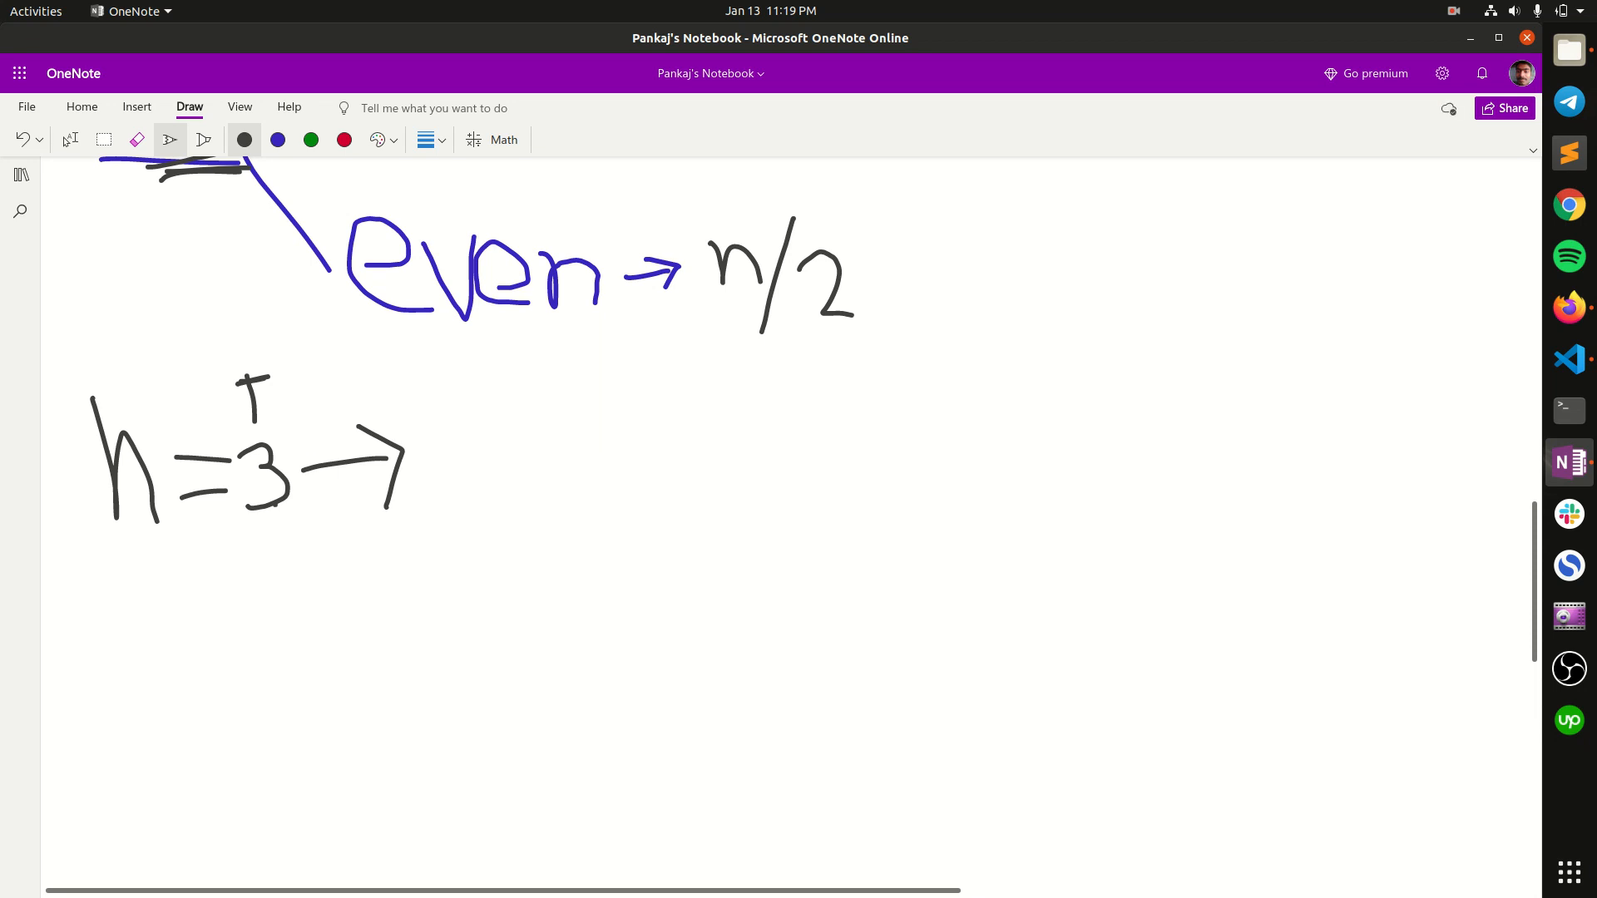
left_click_drag(432, 417, 499, 479)
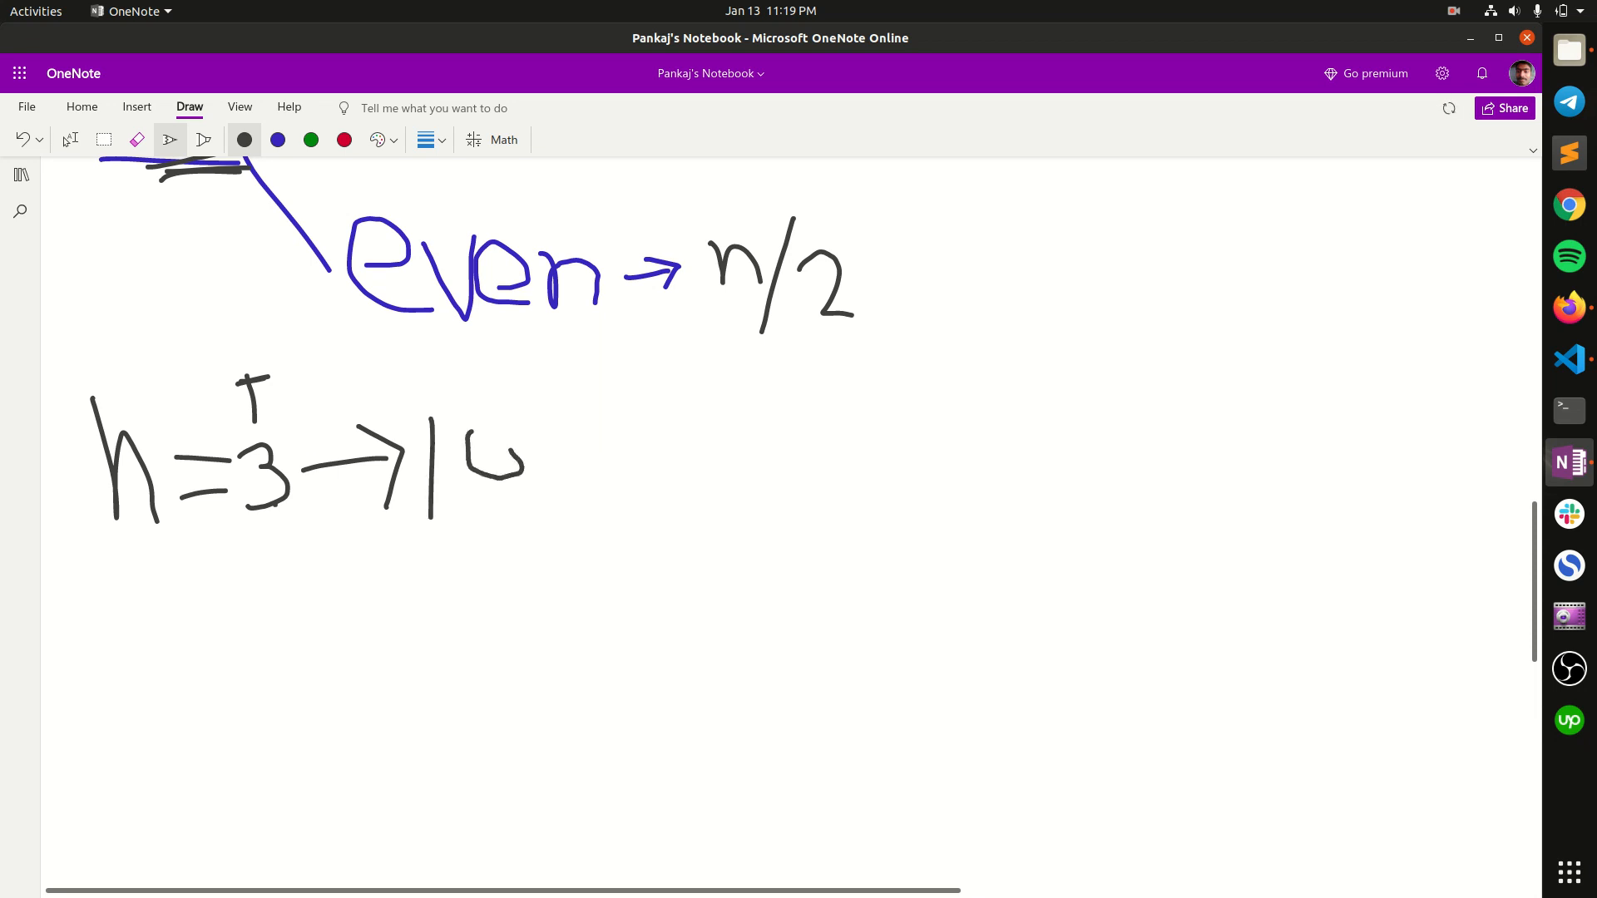
left_click_drag(489, 448, 591, 456)
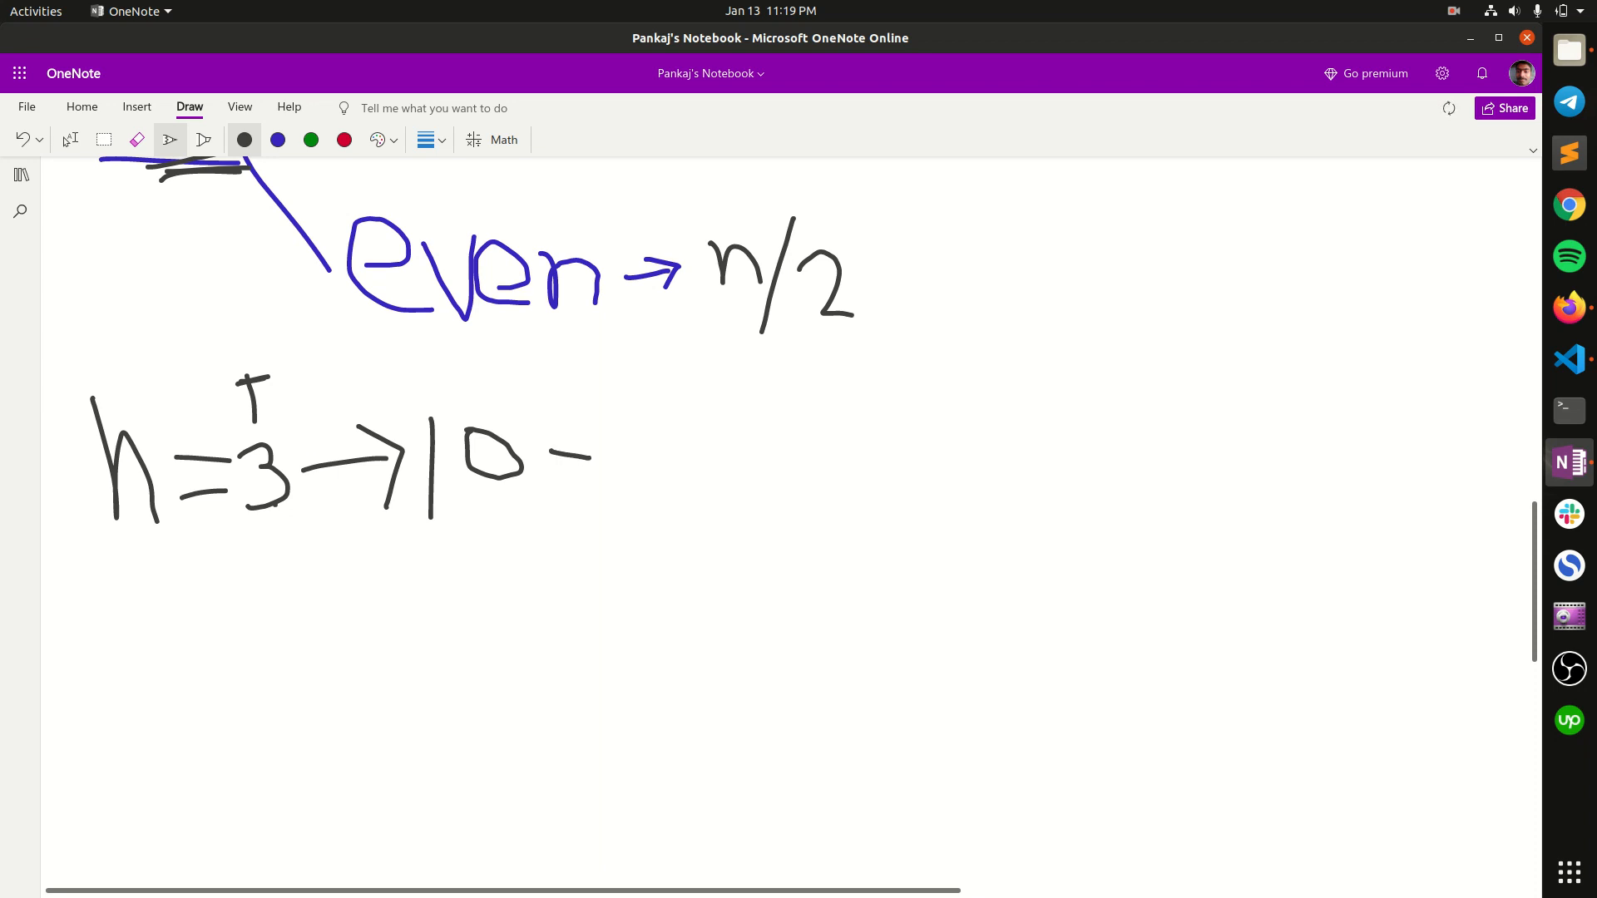
left_click_drag(565, 438, 611, 459)
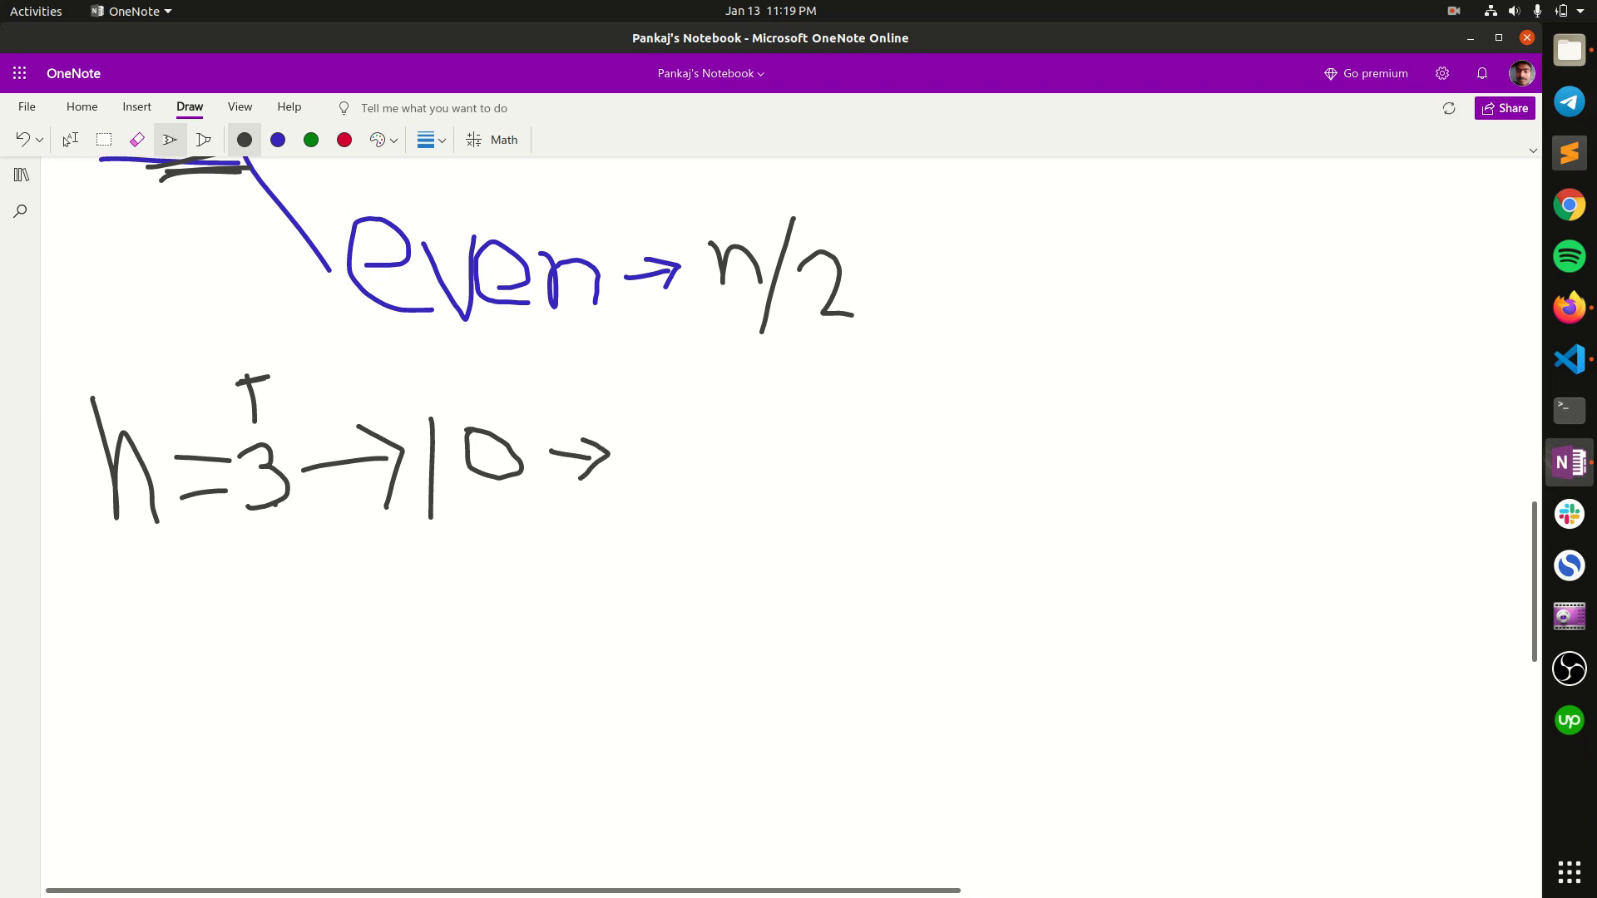
left_click_drag(662, 422, 652, 519)
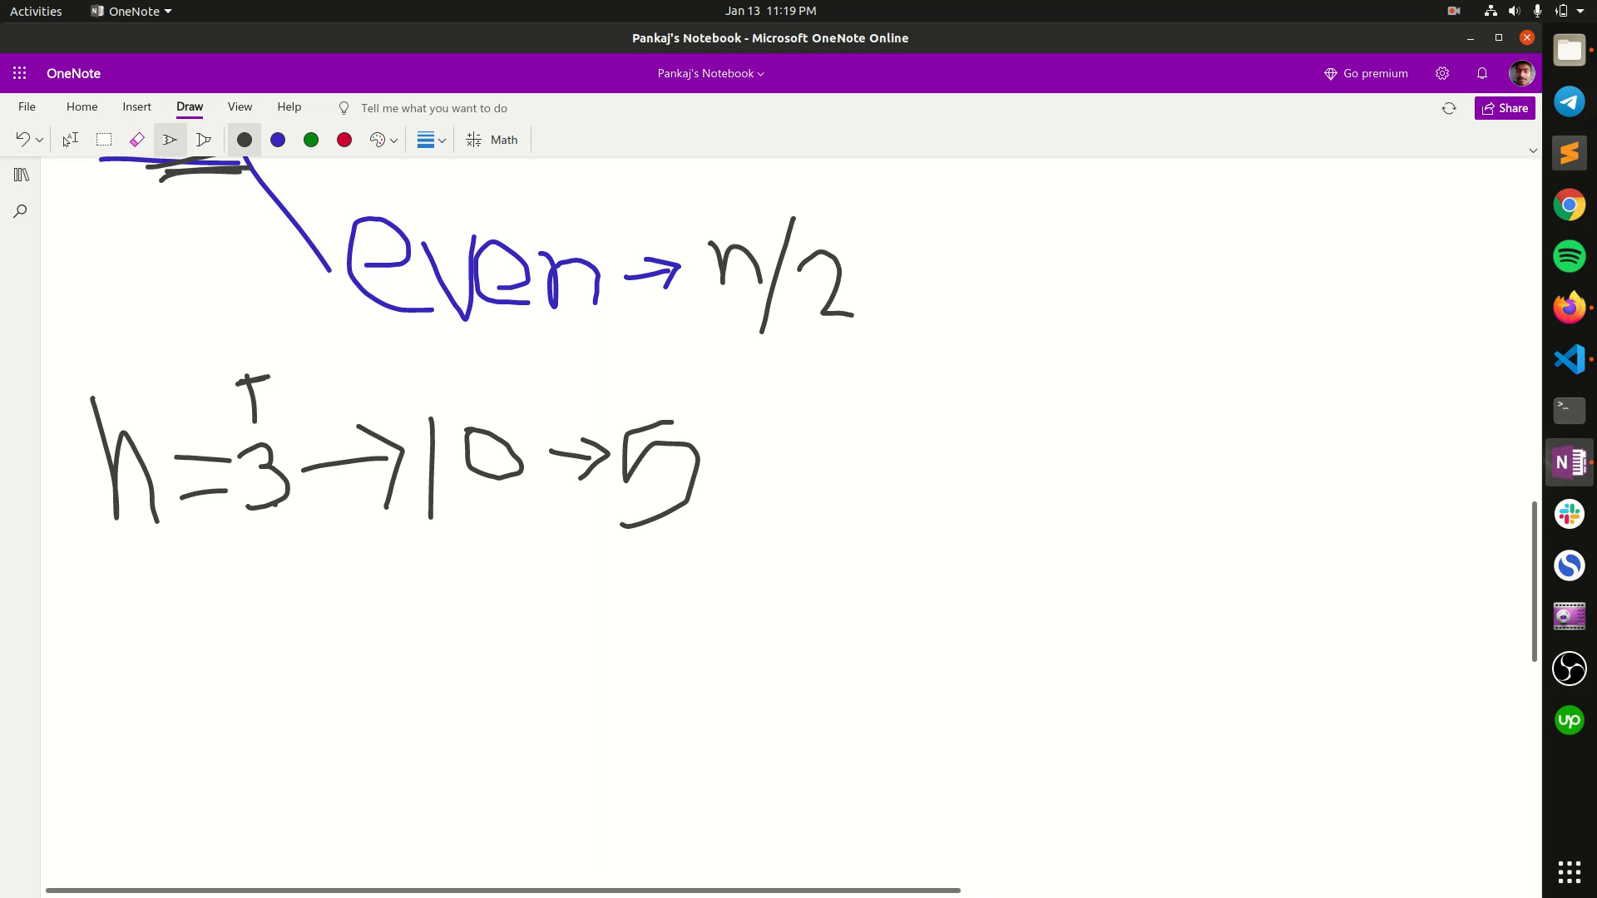
left_click_drag(723, 466, 825, 468)
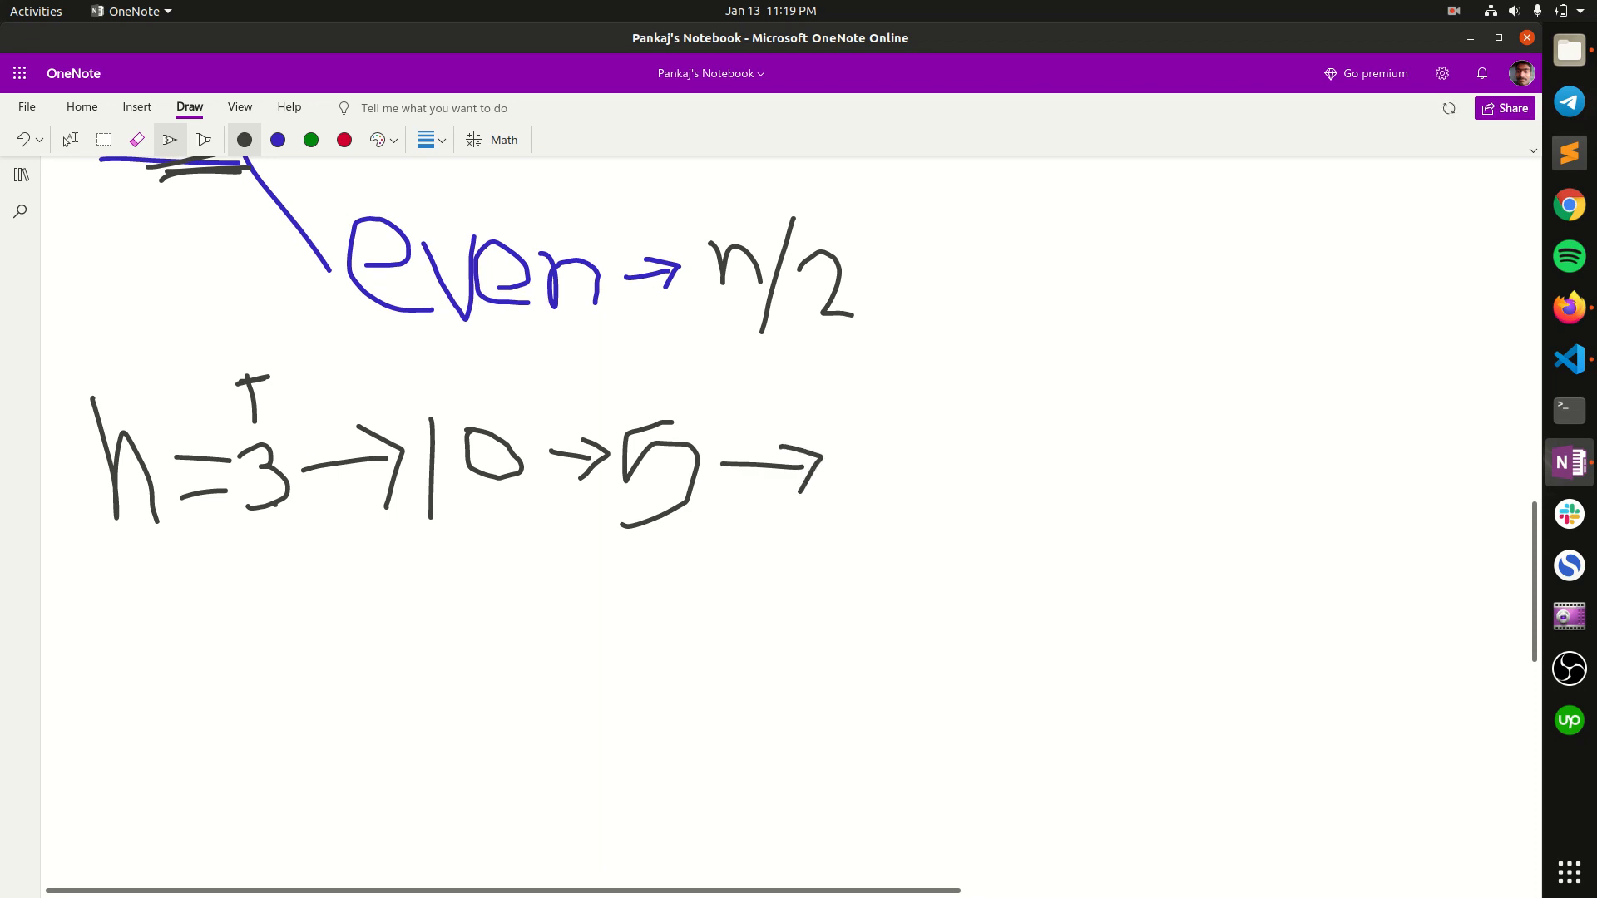
left_click_drag(835, 448, 897, 508)
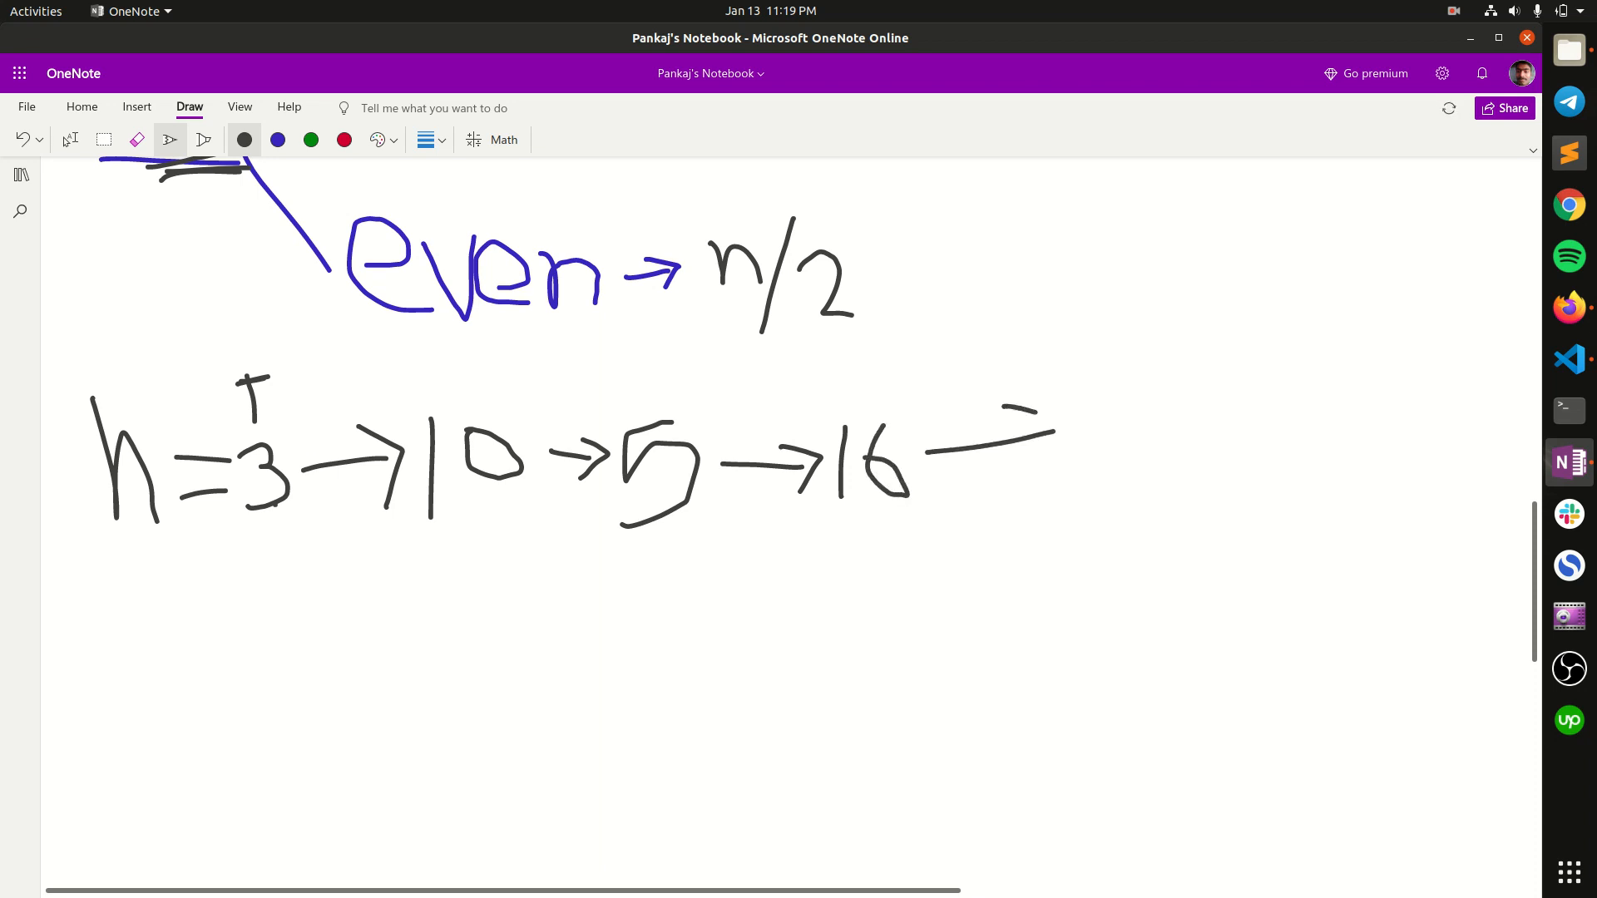
Continue the chain →8→4→2→1, turning downward and back leftward.
left_click_drag(937, 439, 1130, 427)
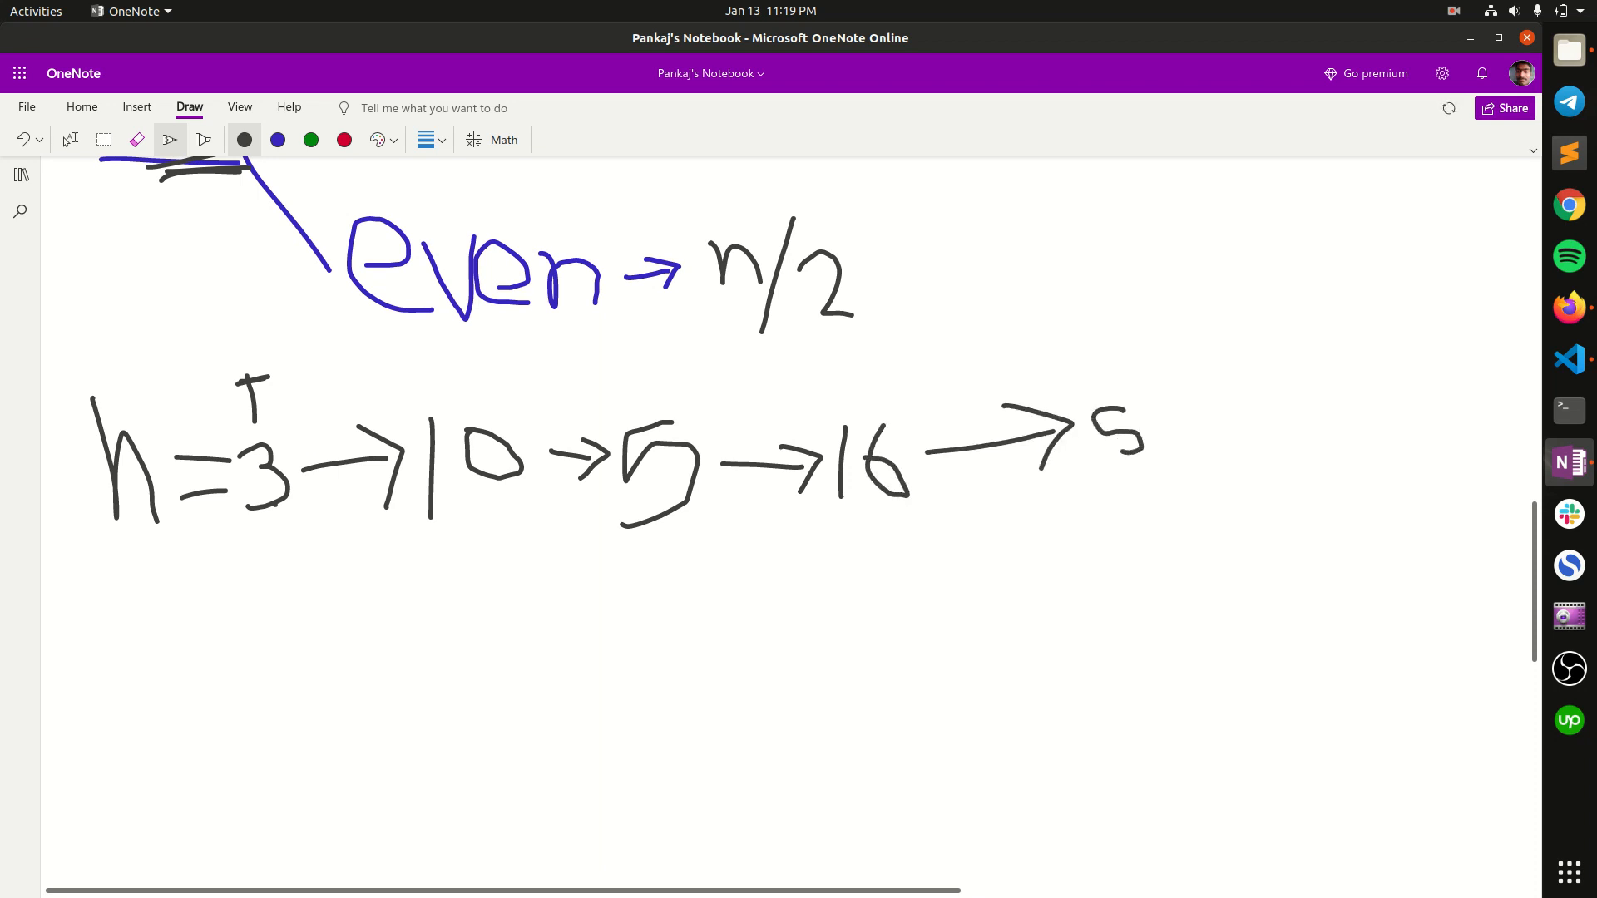
left_click_drag(1120, 432, 1201, 428)
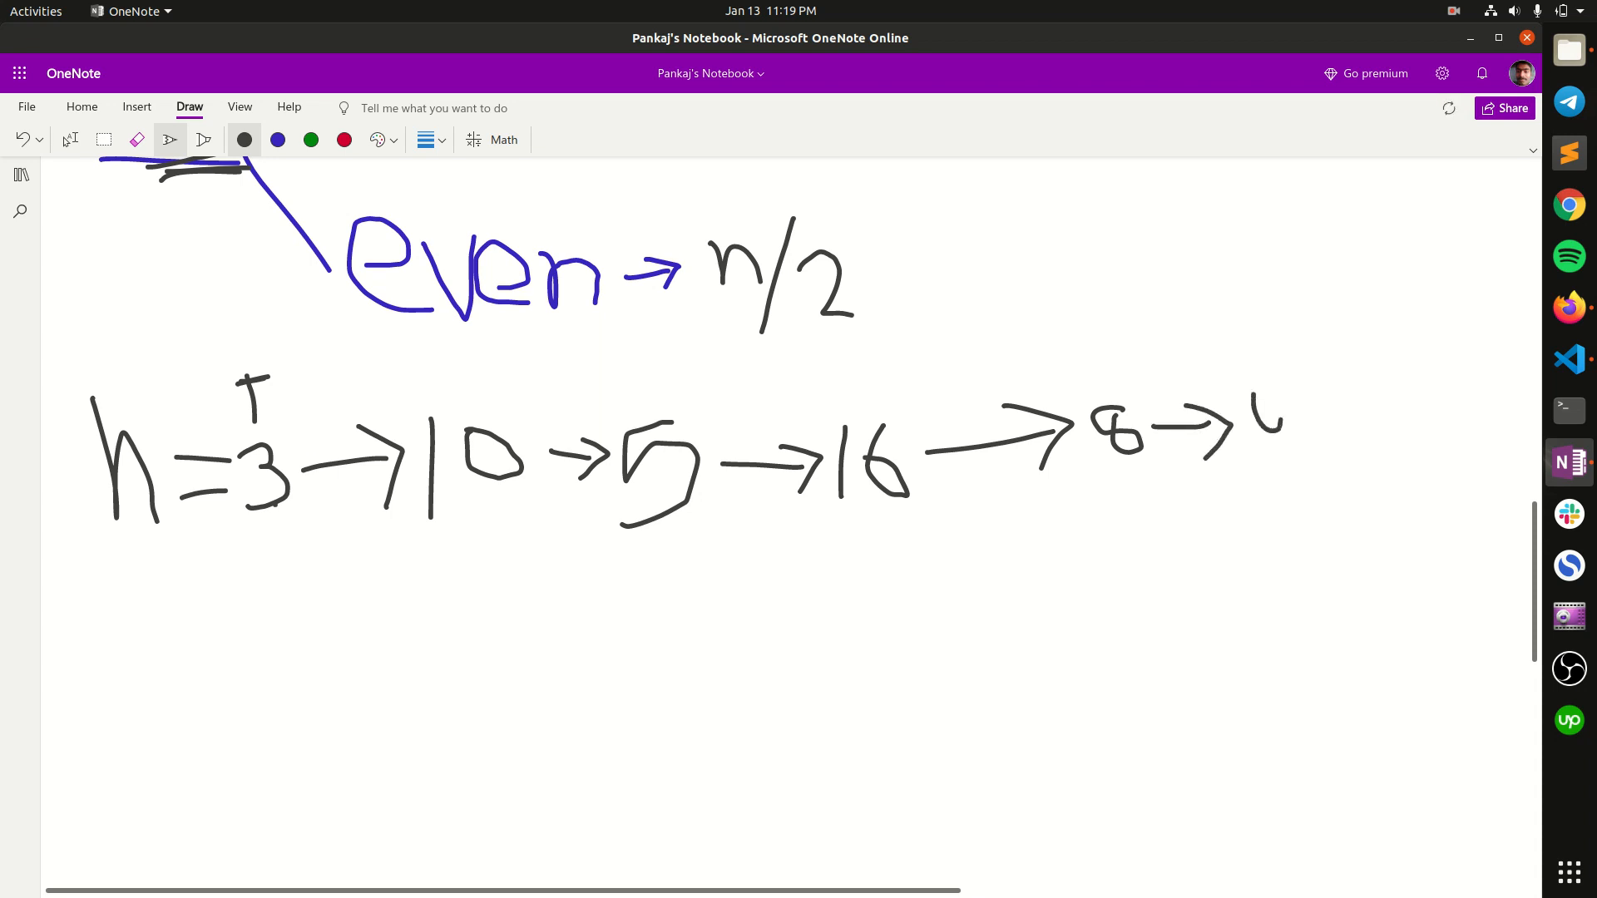
left_click_drag(1263, 408, 1304, 601)
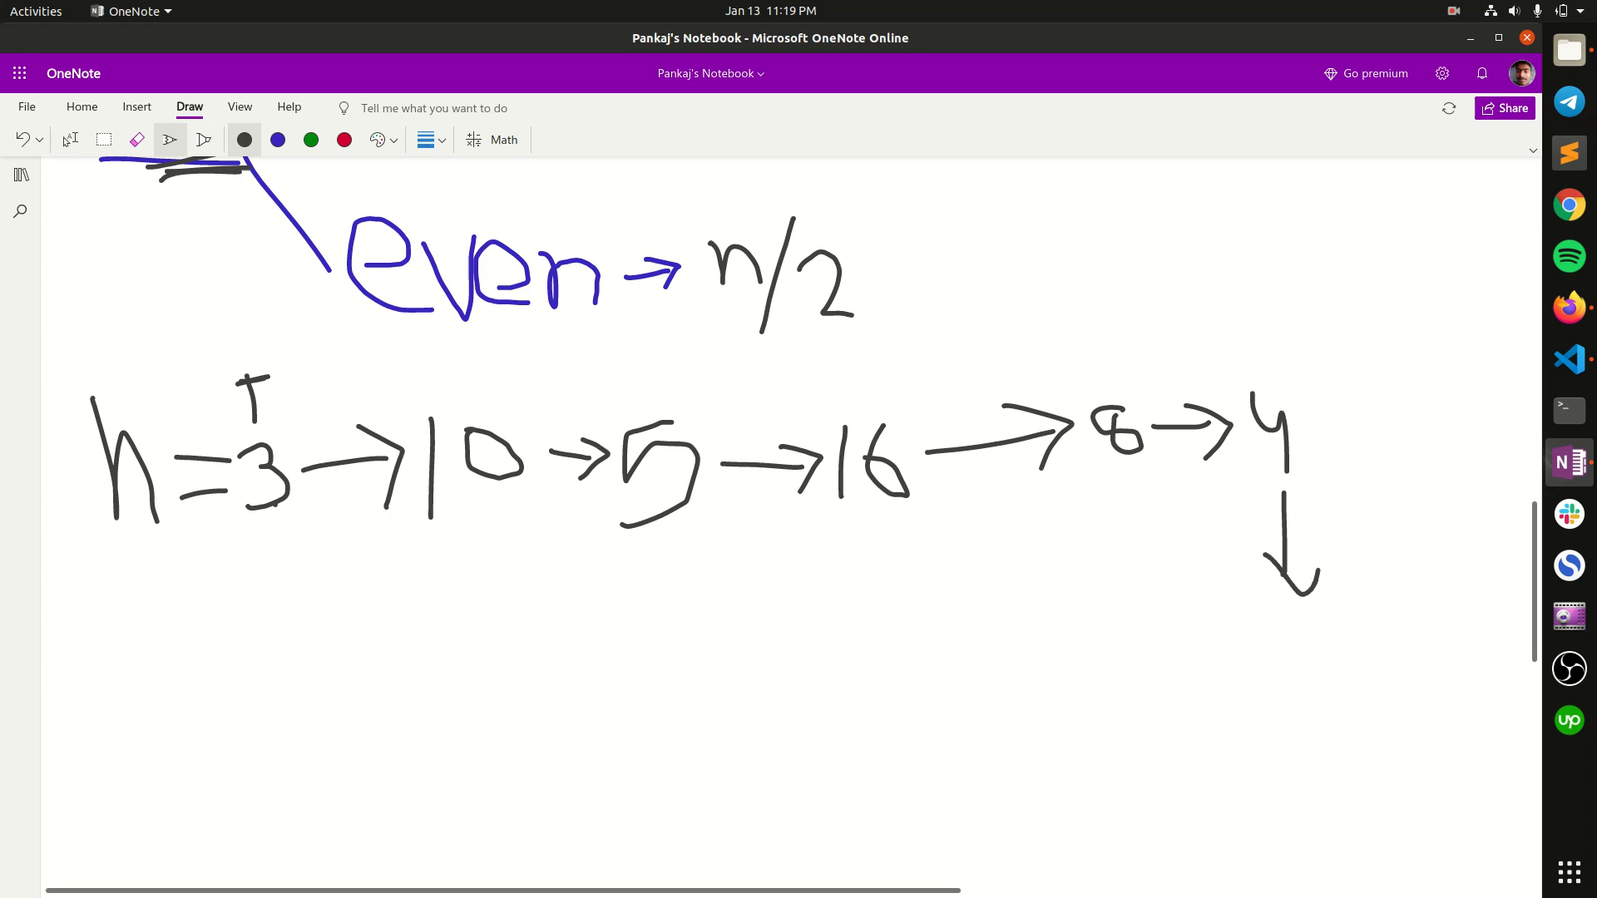
left_click_drag(1273, 652, 1314, 734)
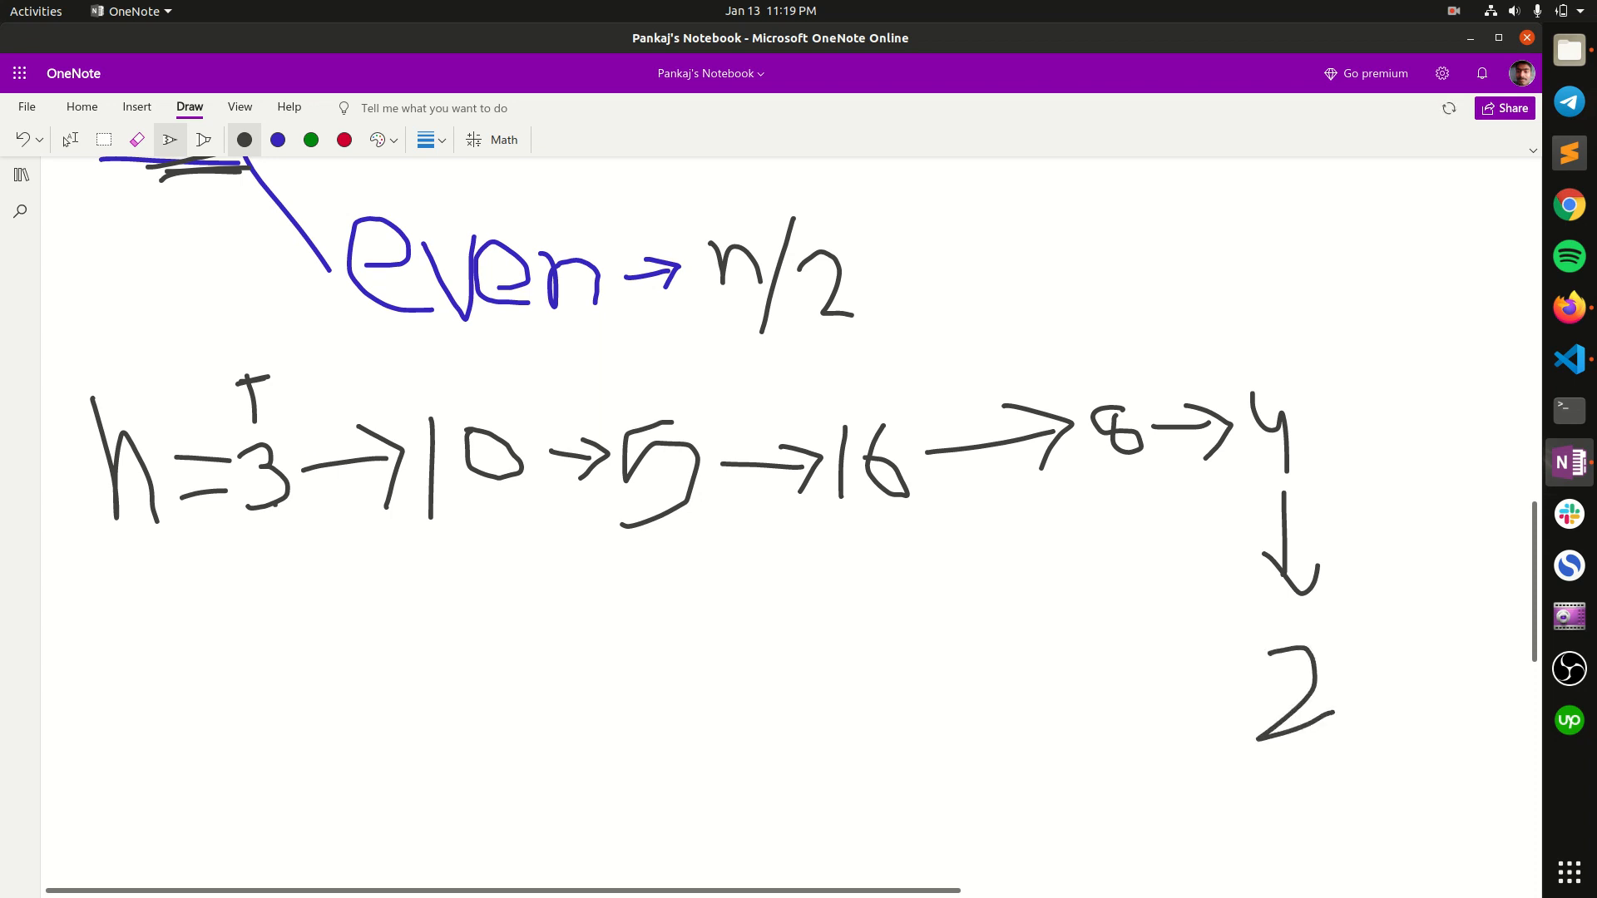
left_click_drag(1233, 698, 1069, 706)
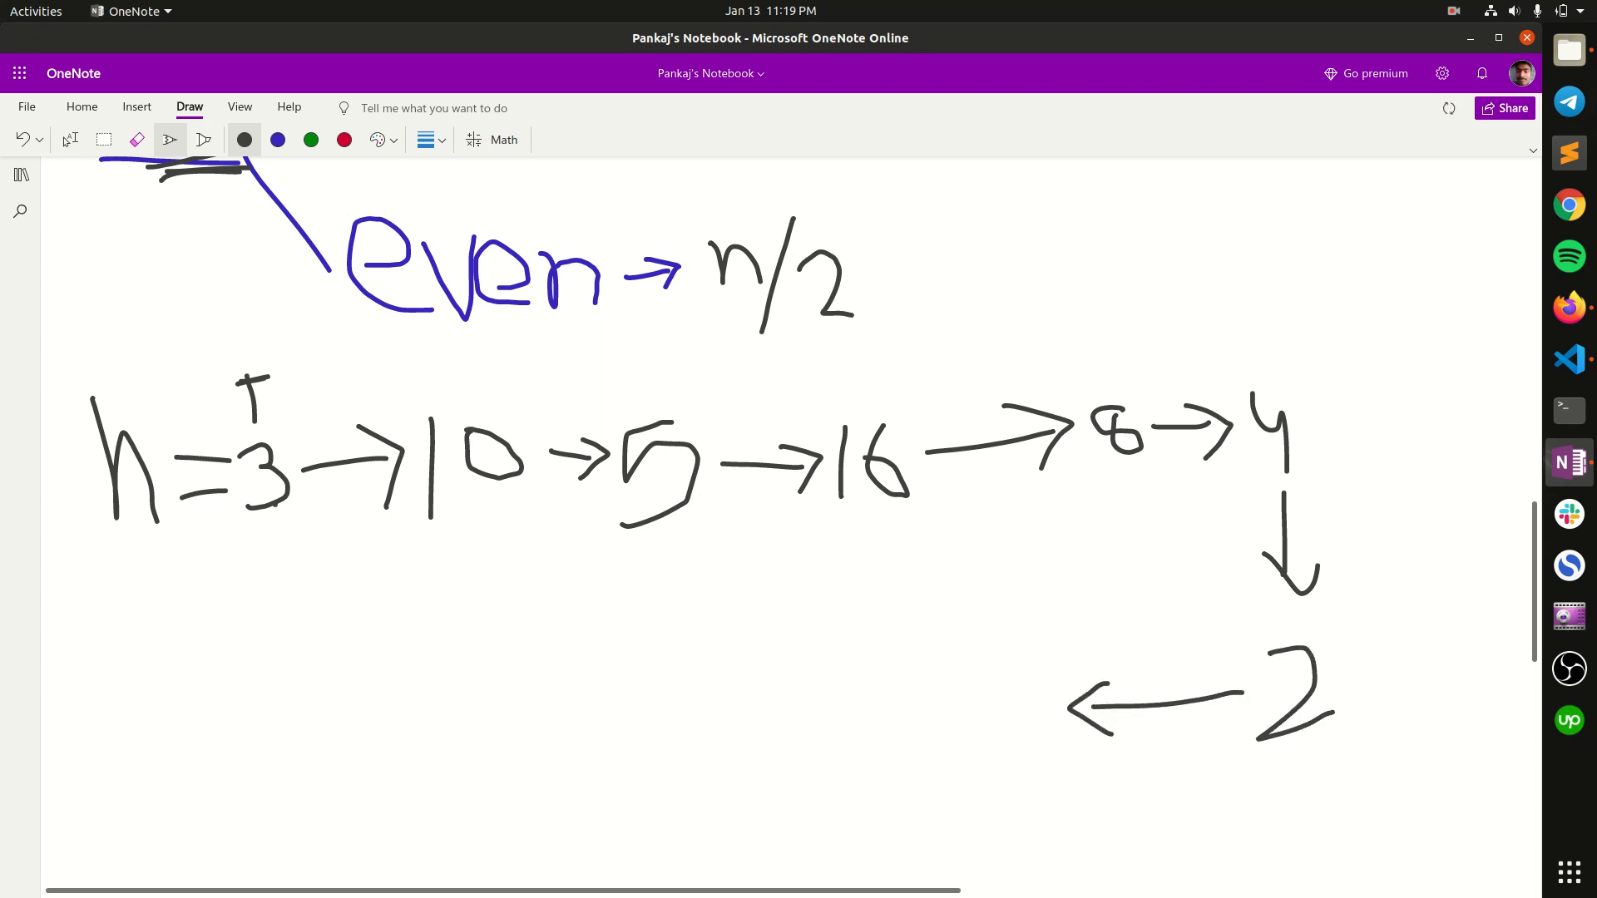
left_click_drag(1013, 662, 1008, 723)
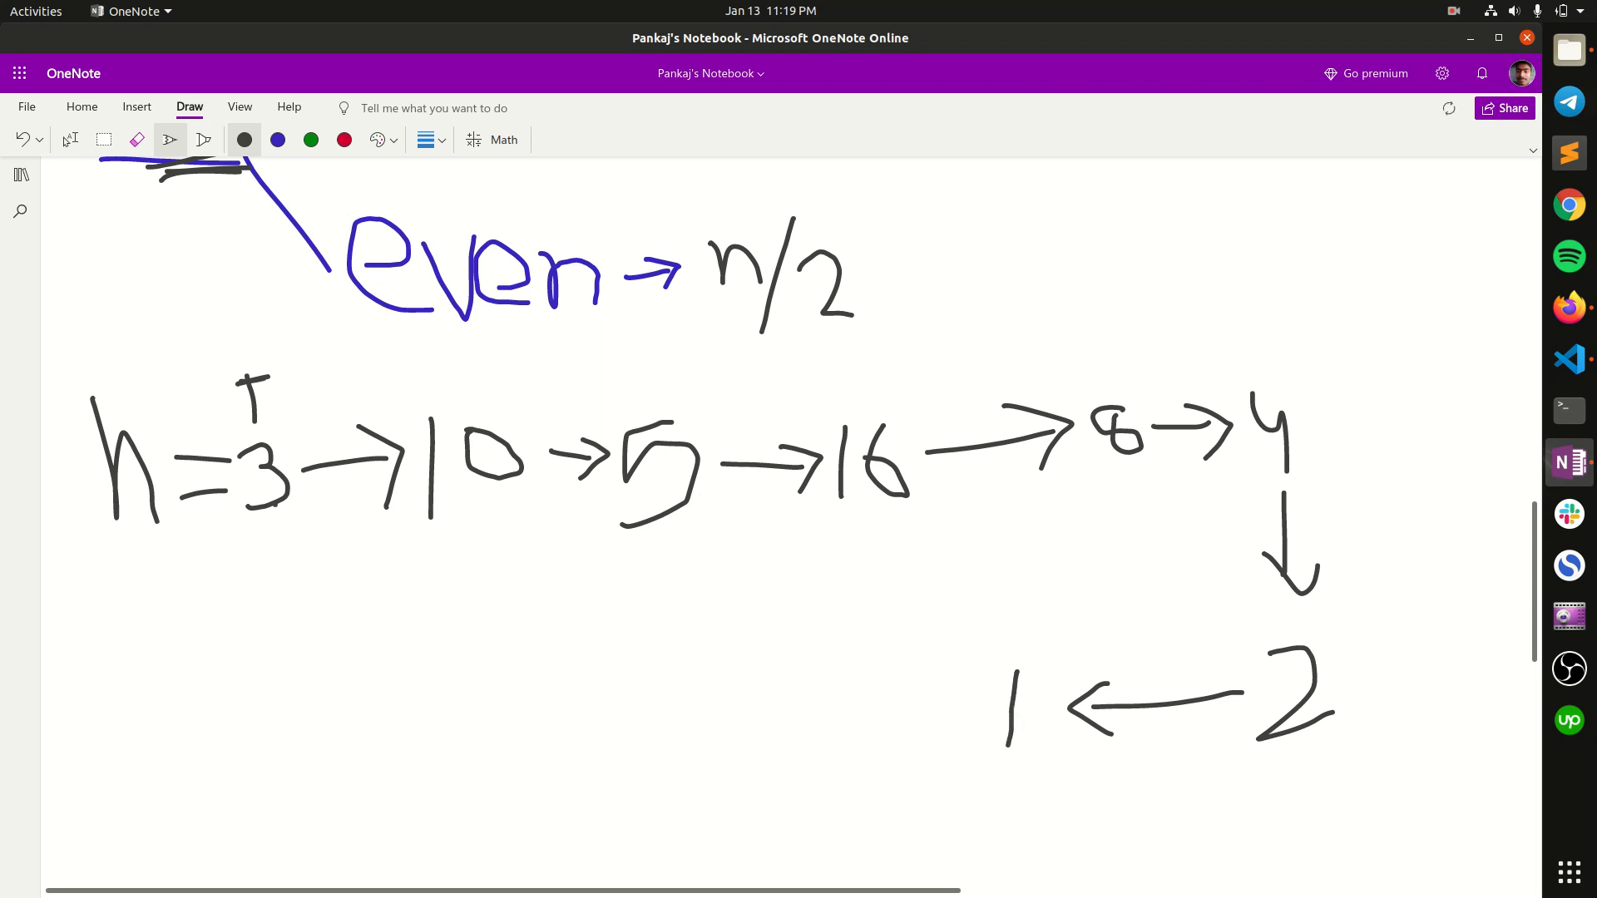
left_click_drag(1003, 712, 1034, 753)
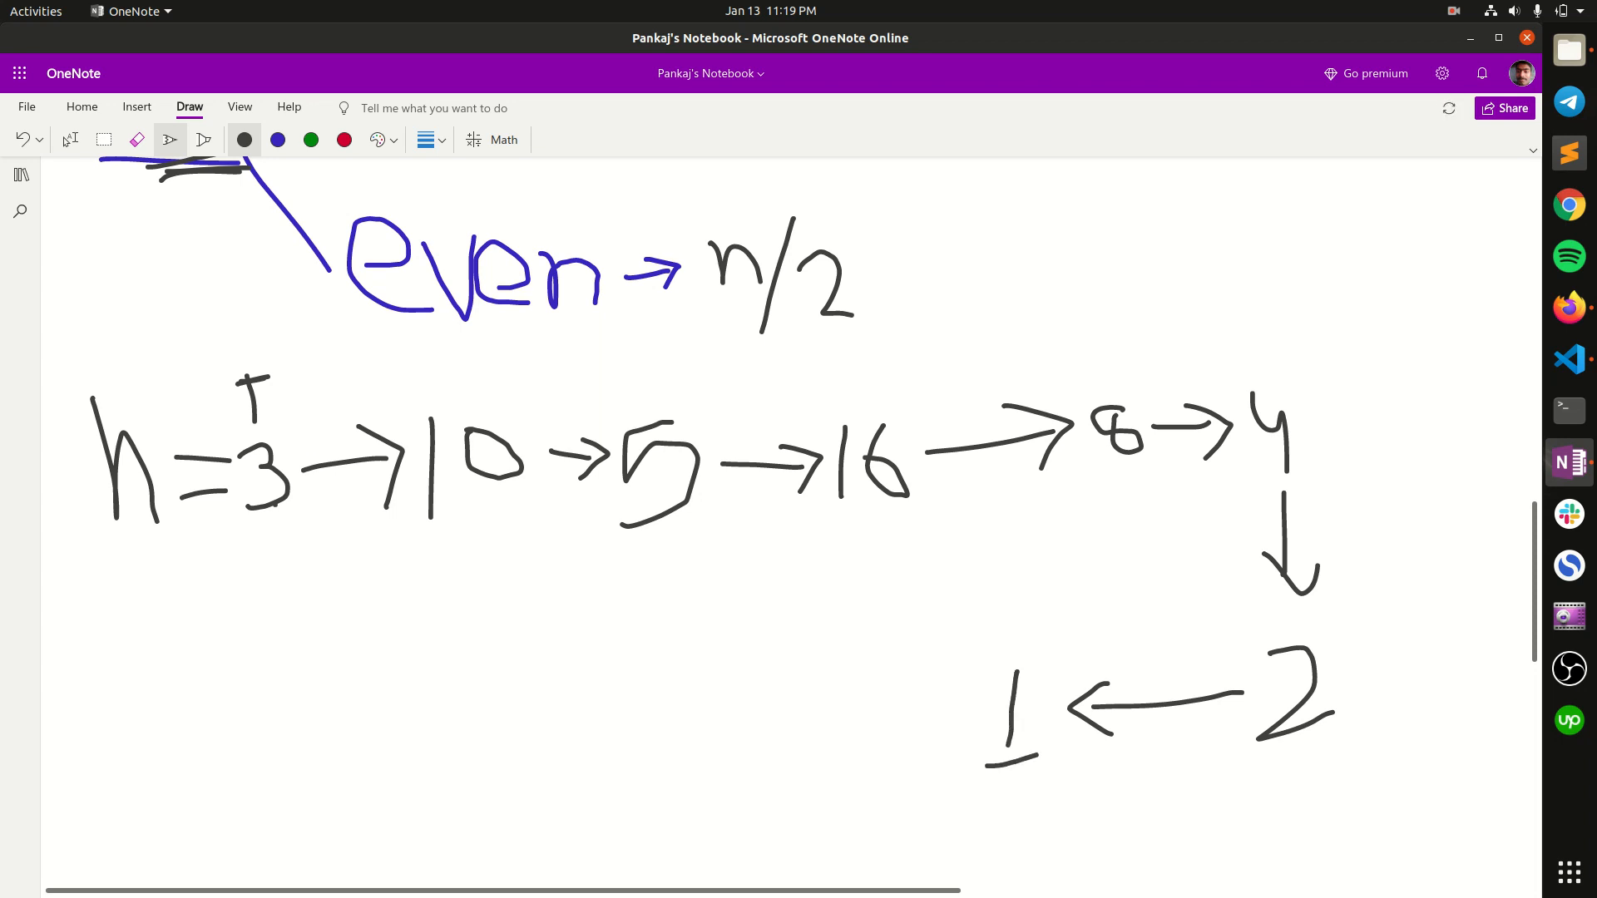
Circle the final 1 and draw a line linking 3 around to it.
left_click_drag(993, 641, 948, 729)
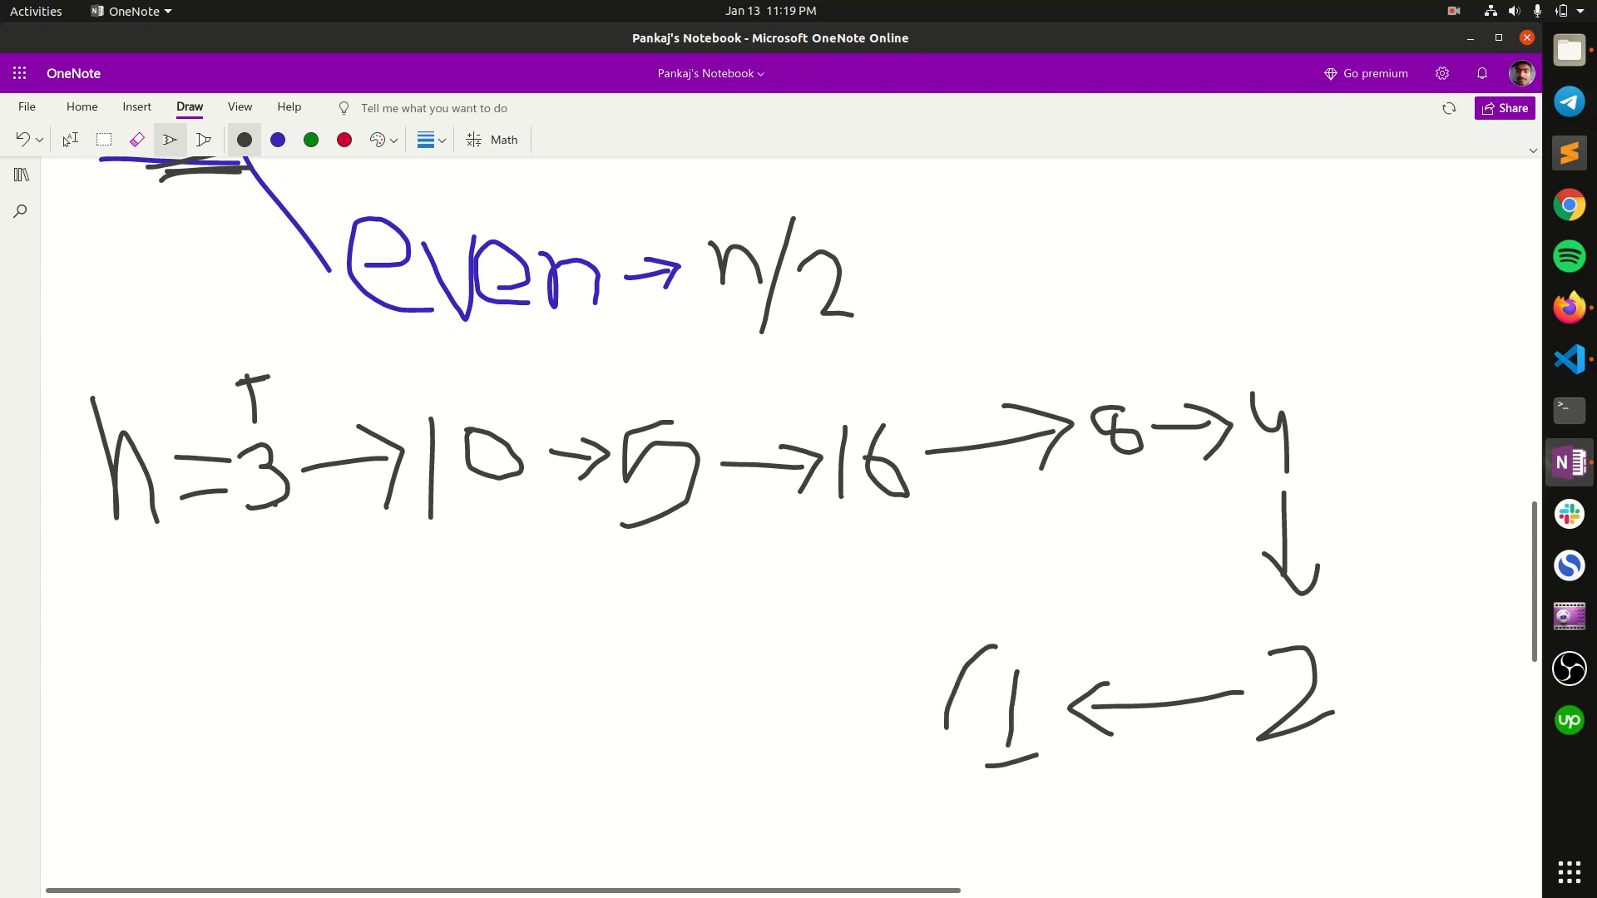
left_click_drag(958, 641, 988, 774)
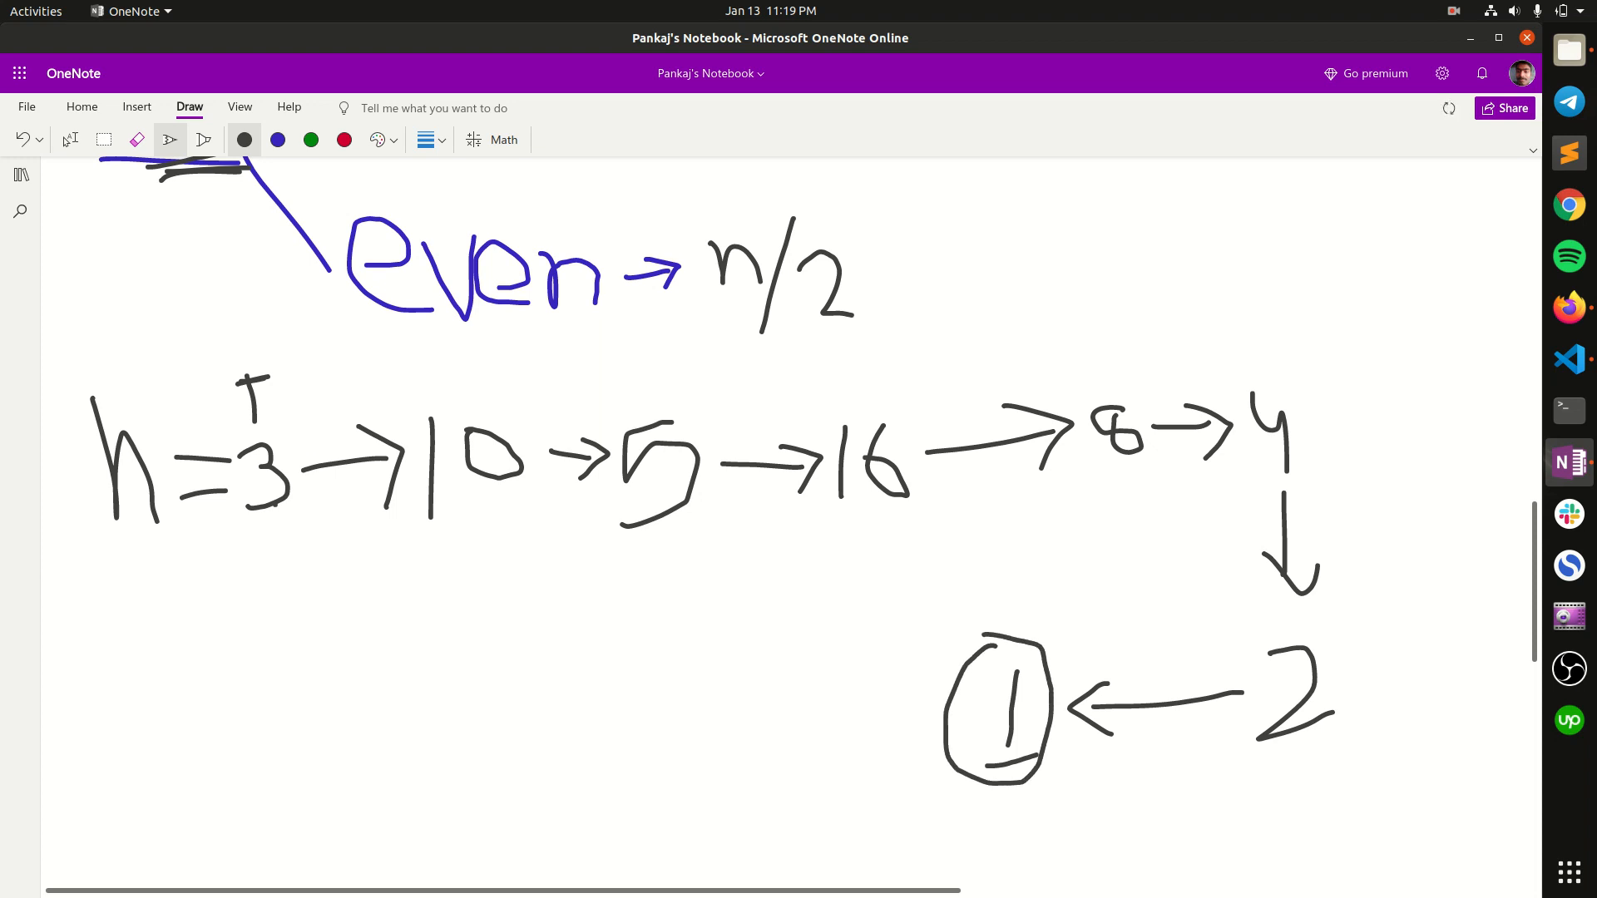
left_click_drag(931, 662, 1029, 623)
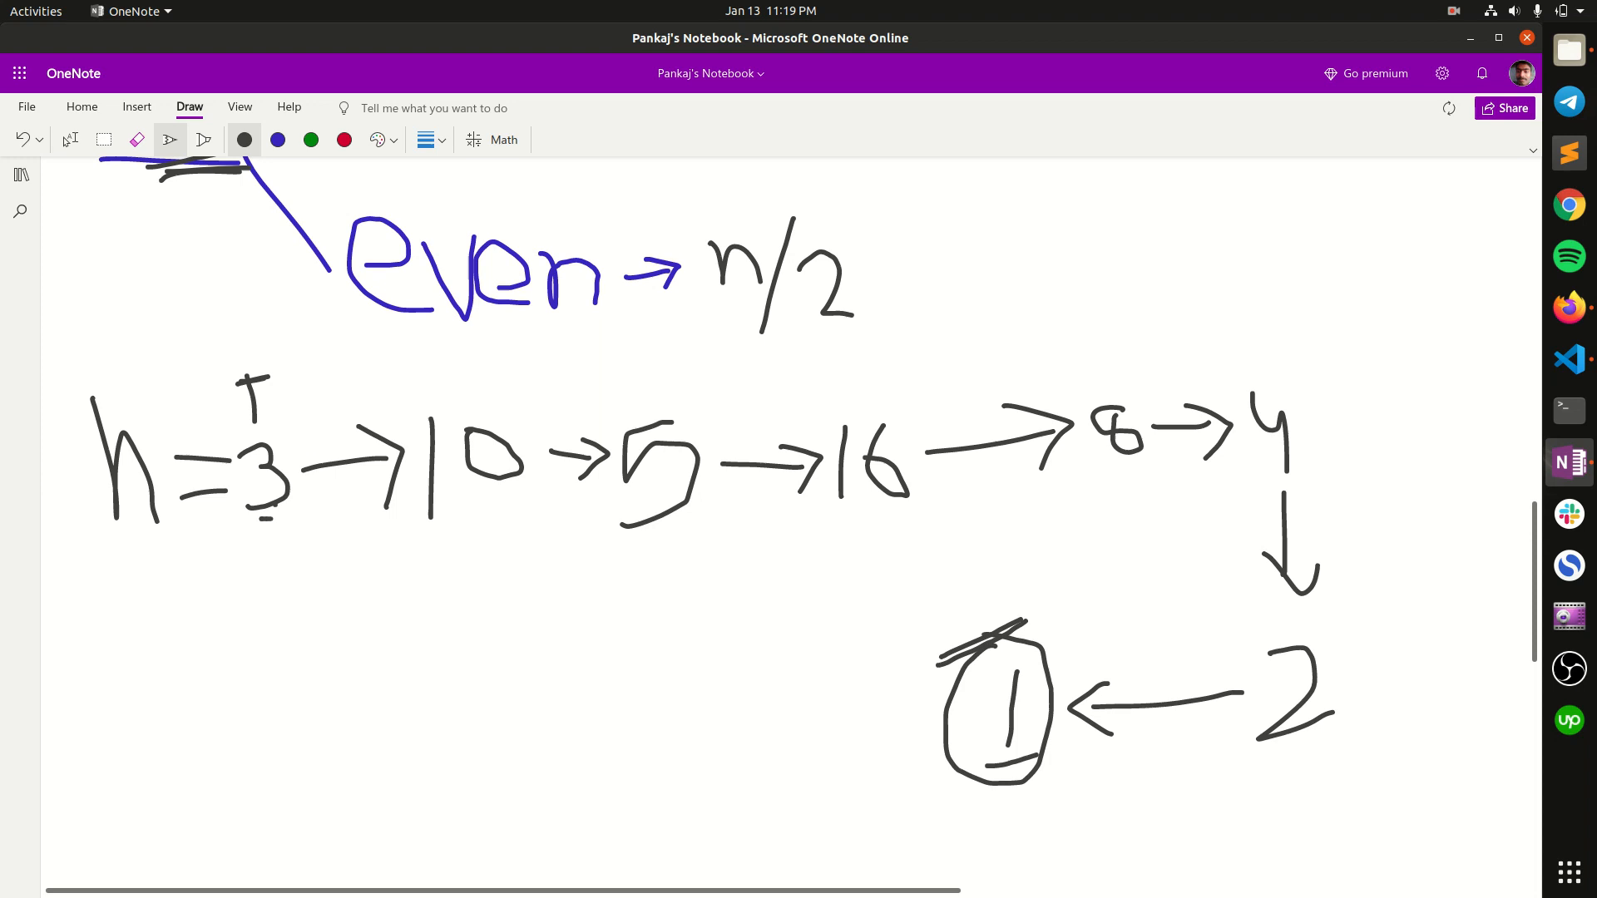
left_click_drag(267, 522, 1171, 479)
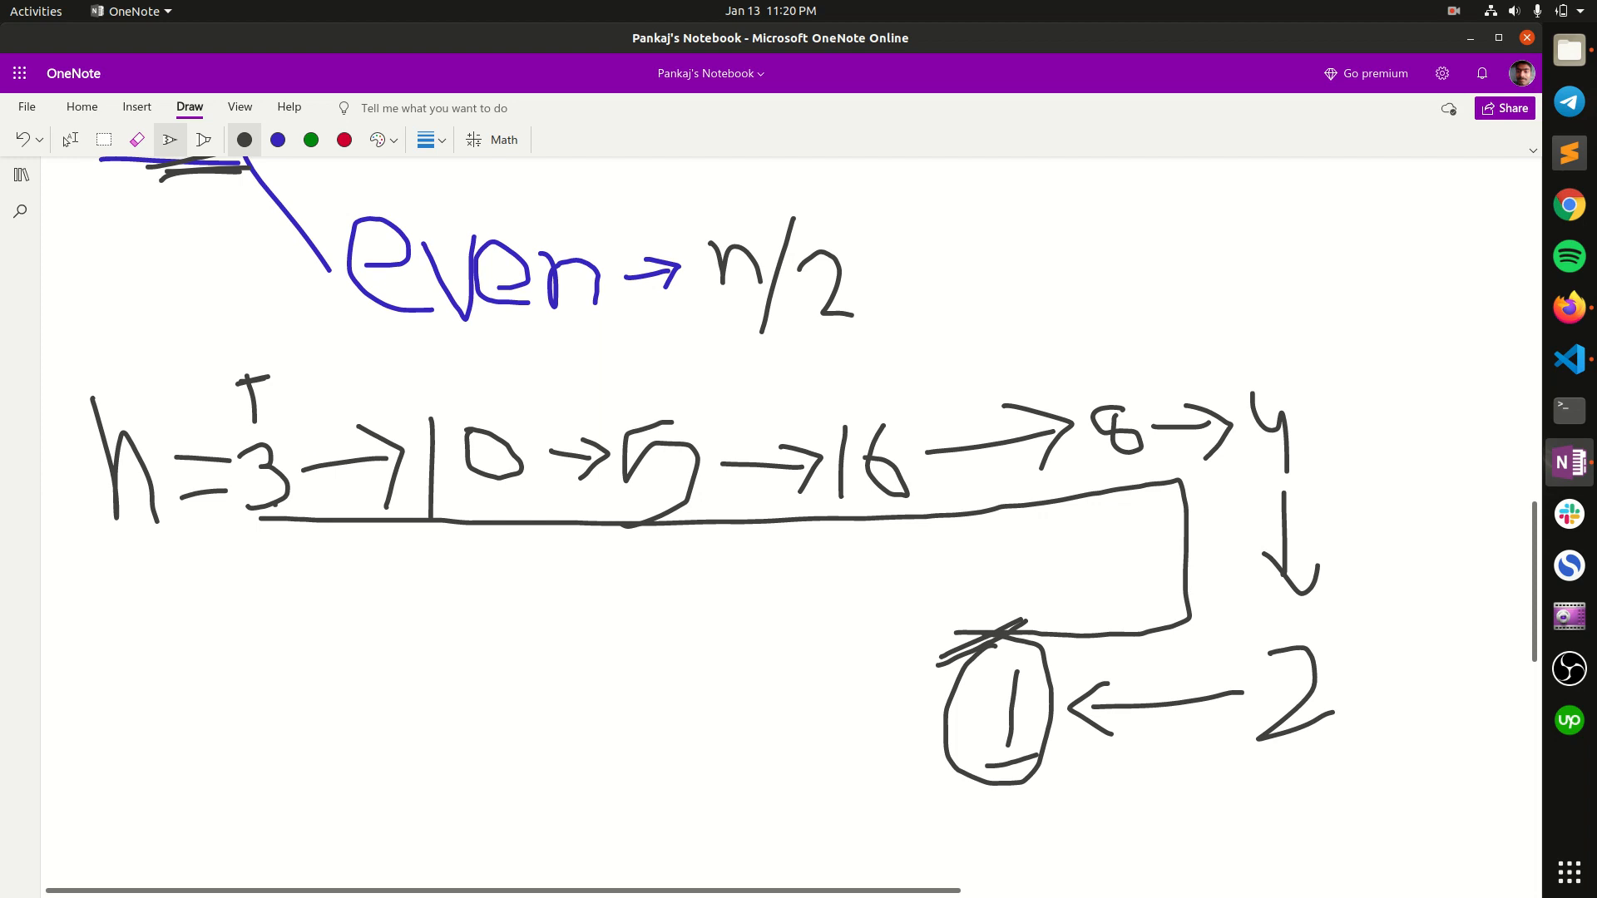
left_click_drag(942, 784, 1084, 761)
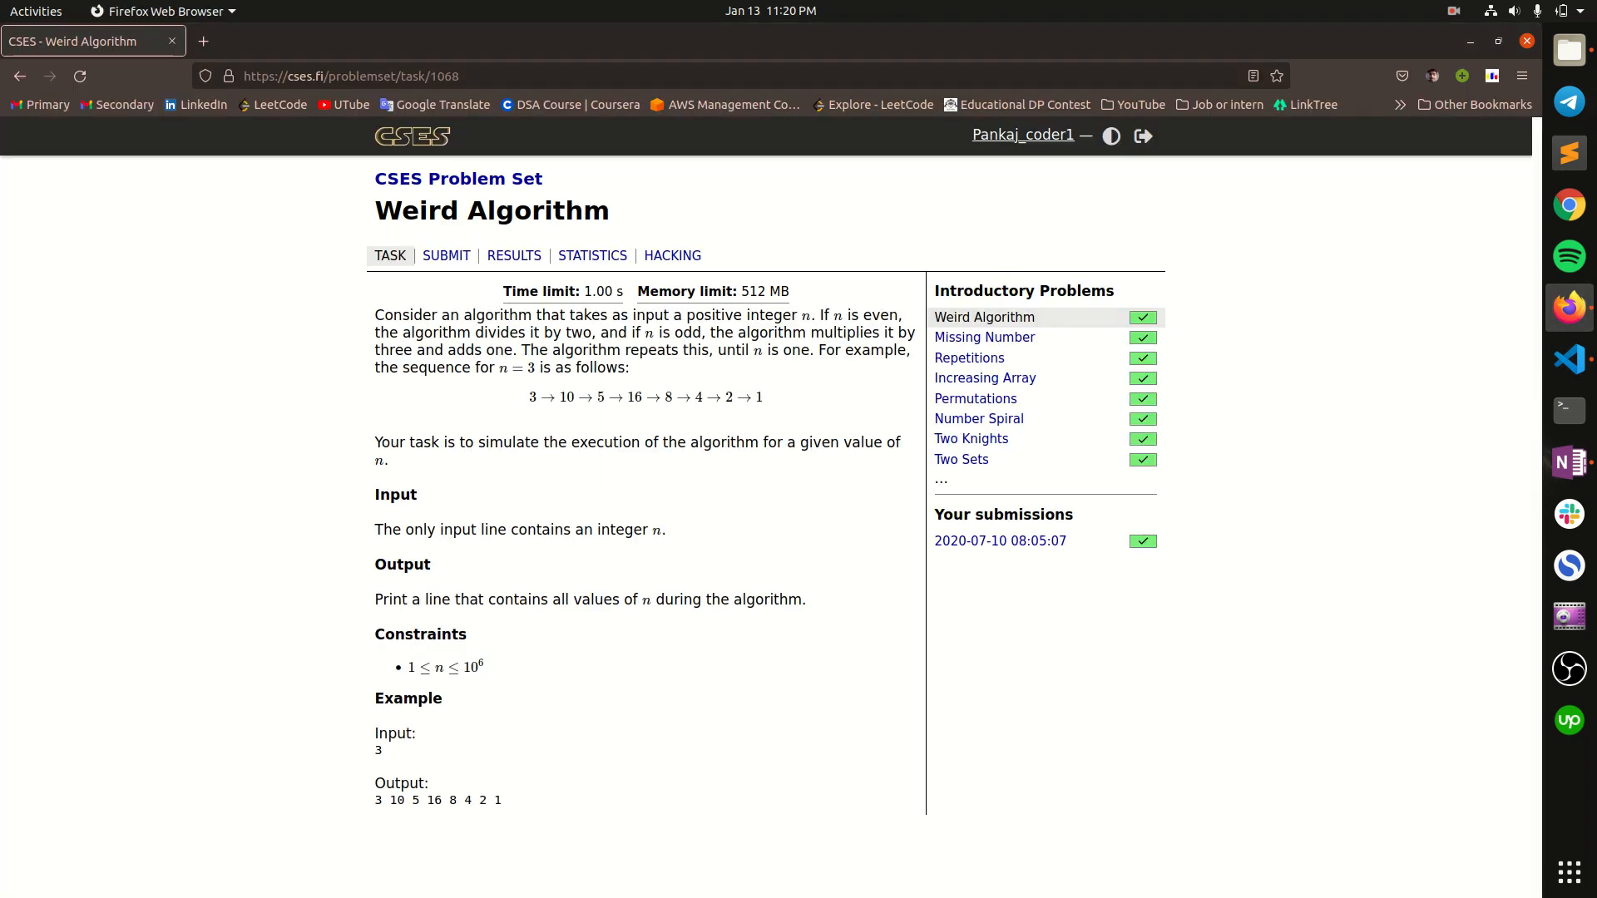
Show the CSES Weird Algorithm statement with its n = 3 example sequence.
double_click(471, 667)
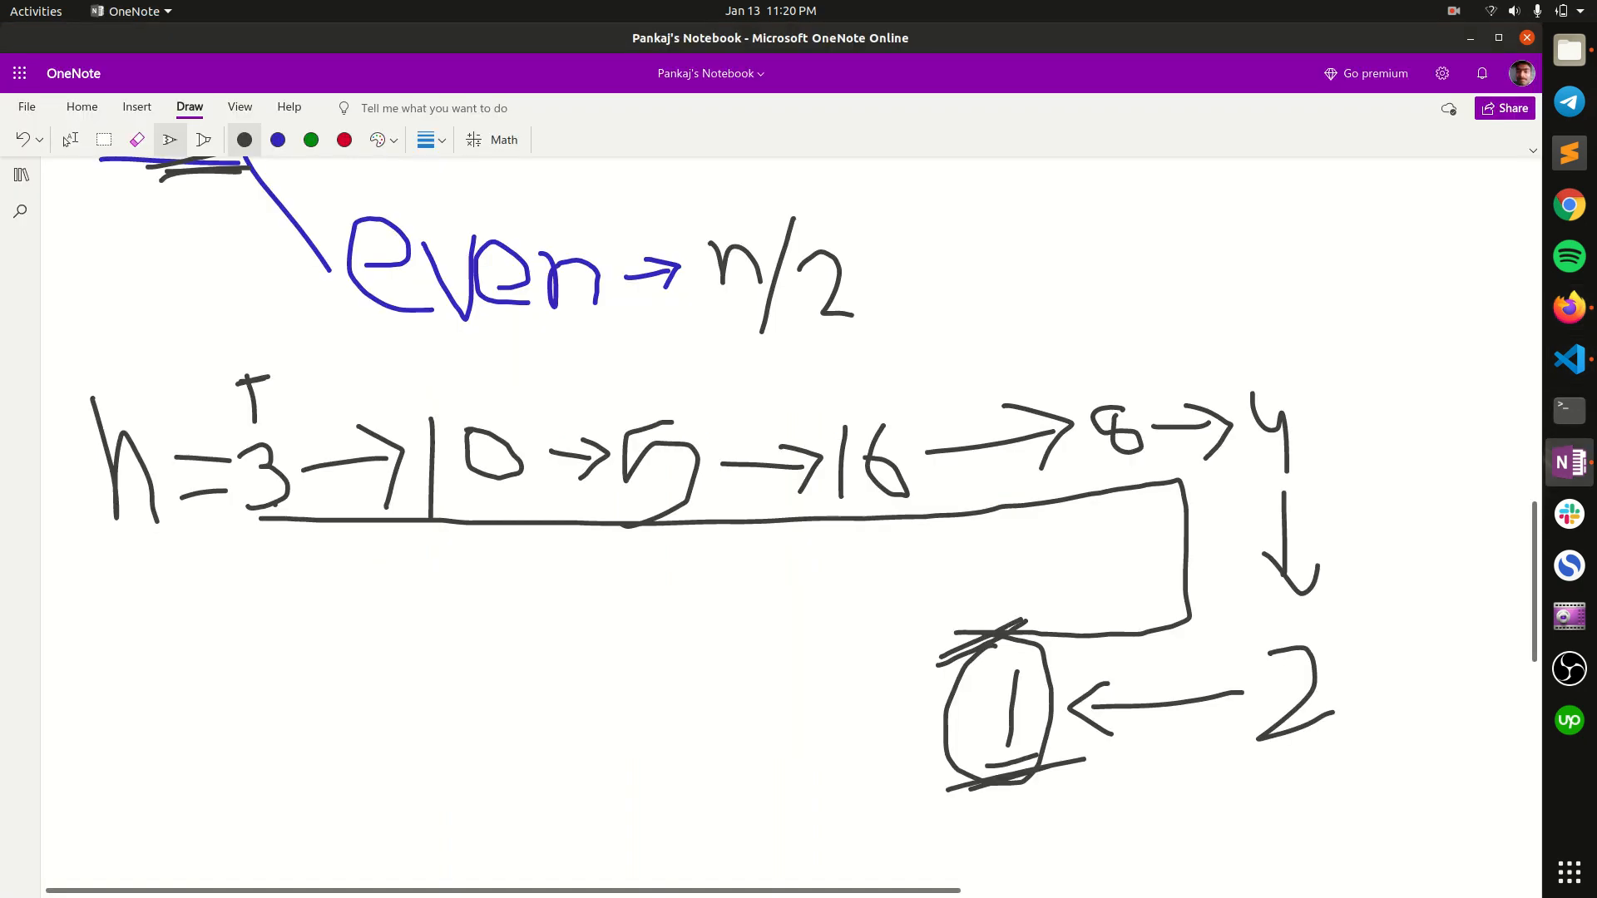
Scroll the sketch down and bring up Weird_Algorithm.cpp in Visual Studio Code.
scroll("down", 3)
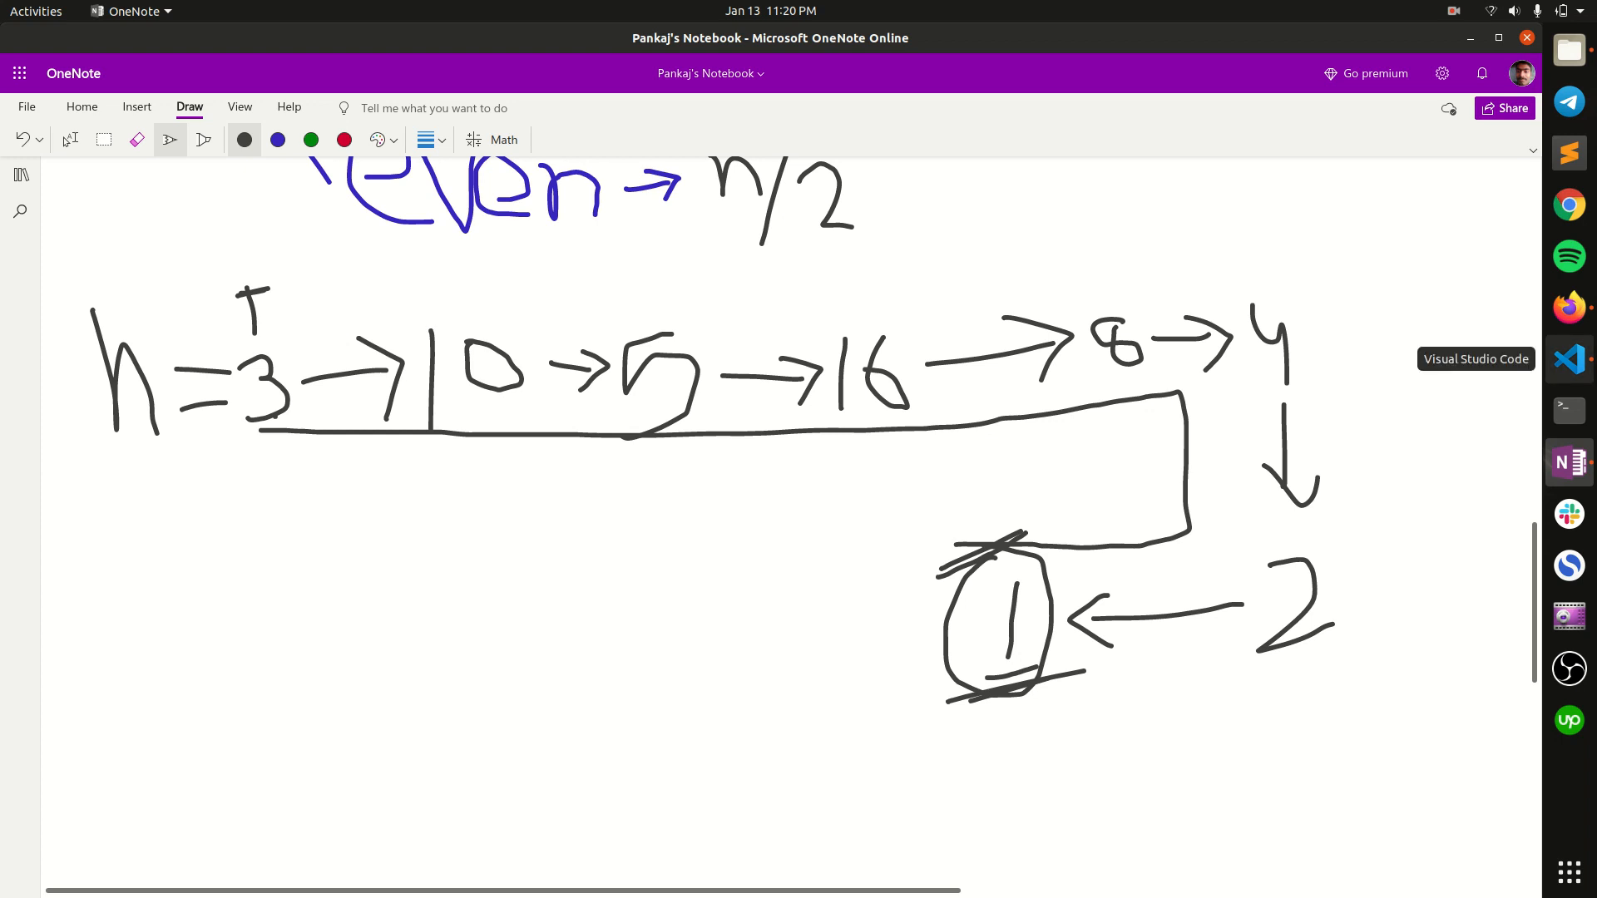
left_click(1568, 358)
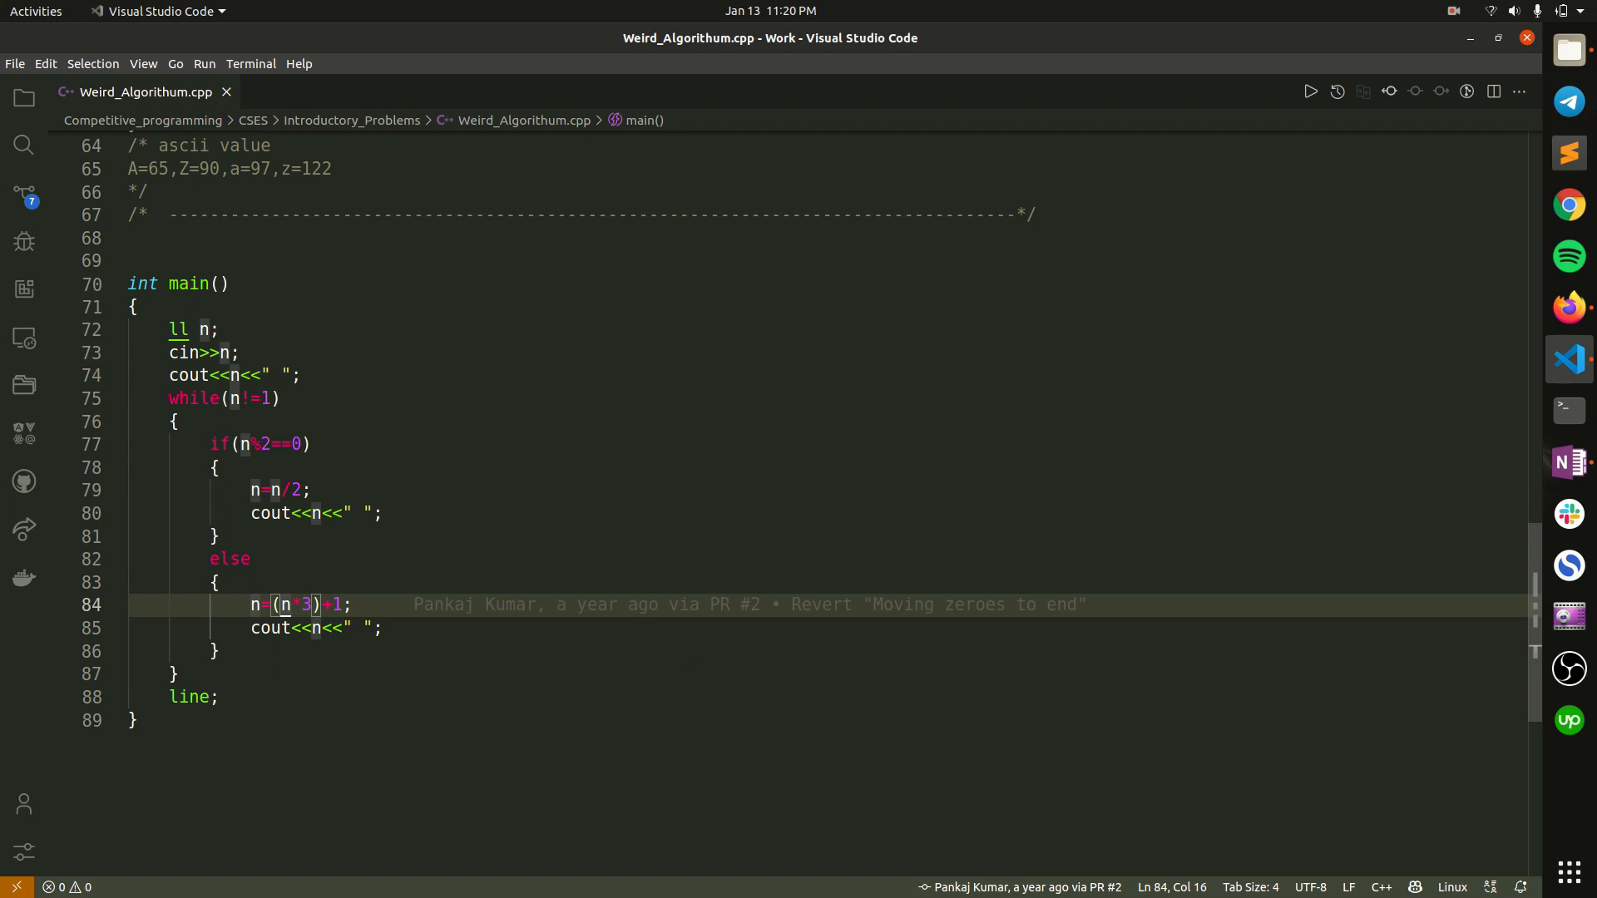
Select lines 77–81, the if (n%2==0) block that halves n.
left_click_drag(239, 444, 214, 537)
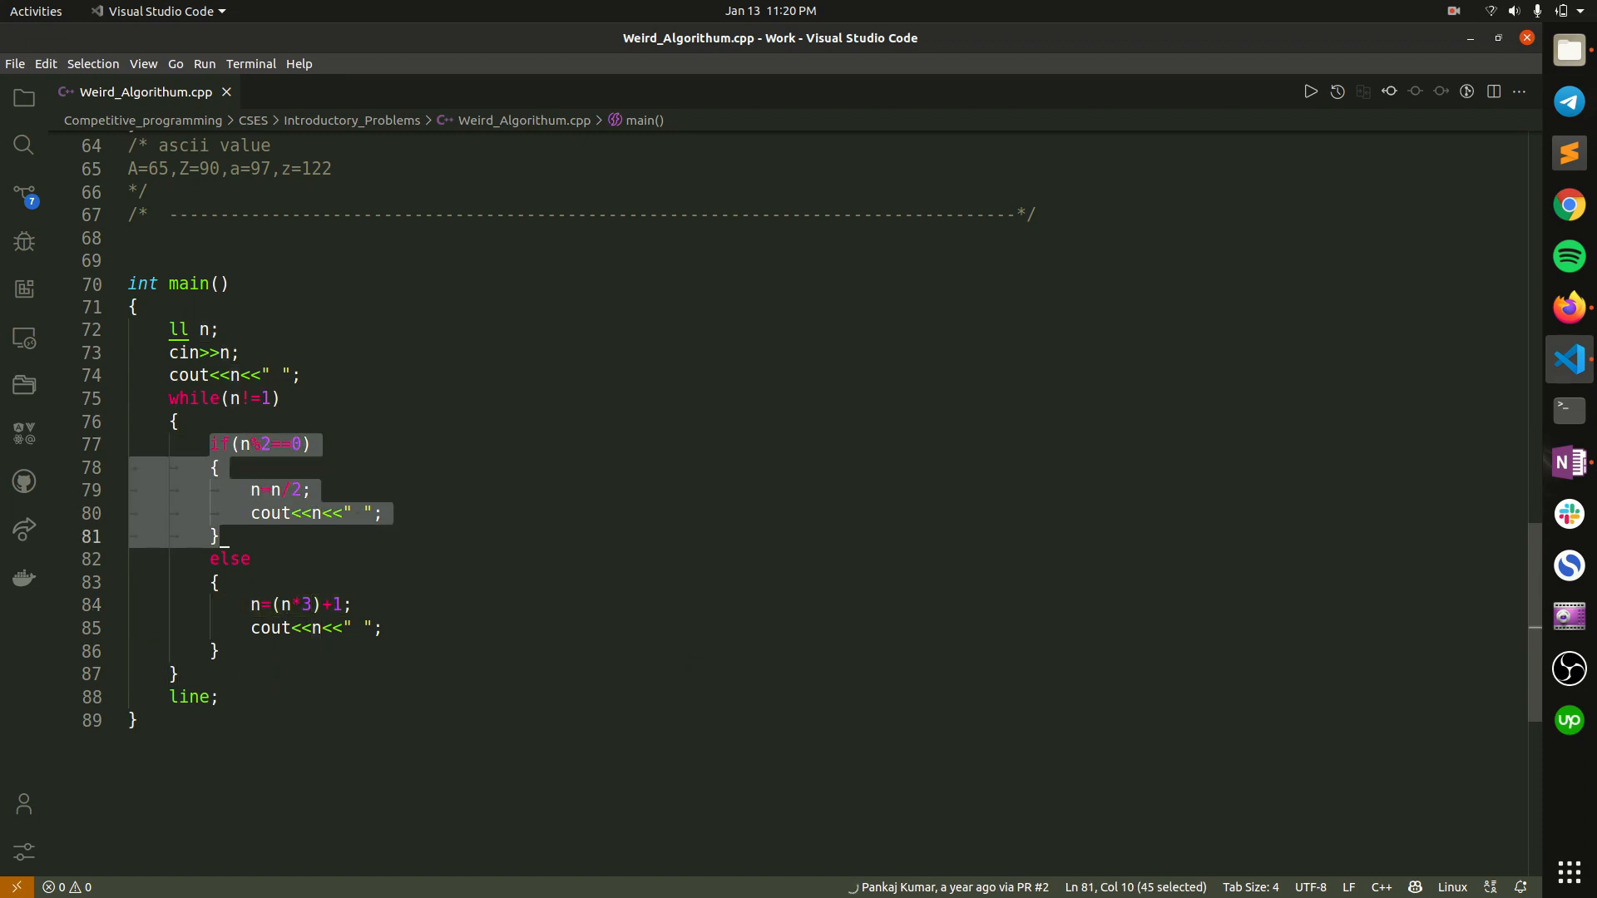